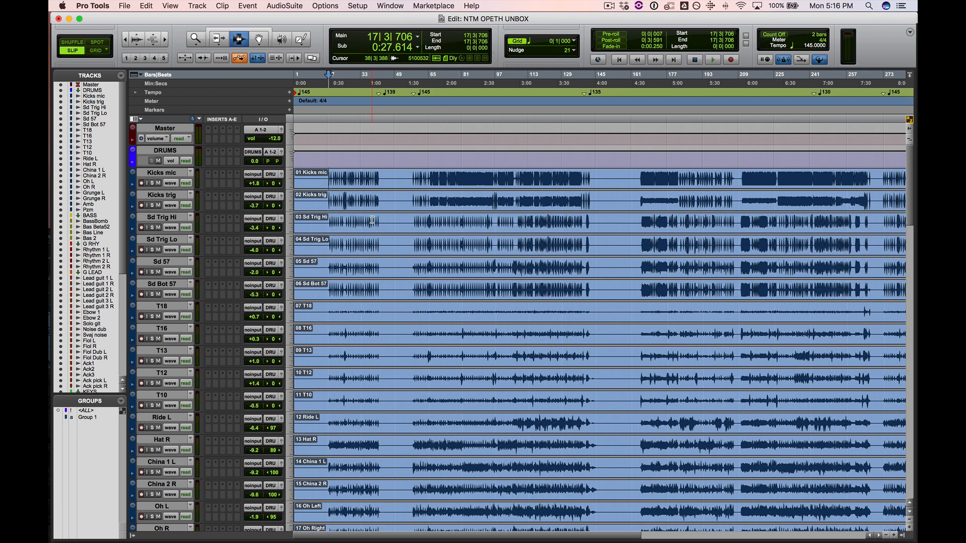
- Toggle the mixer view and scroll through all the channel strips
left_click(389, 5)
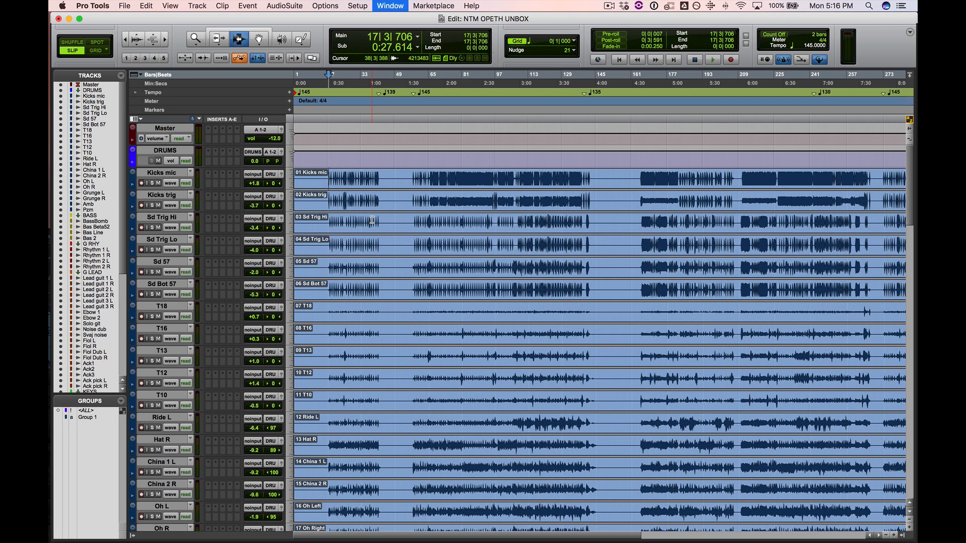
left_click(390, 6)
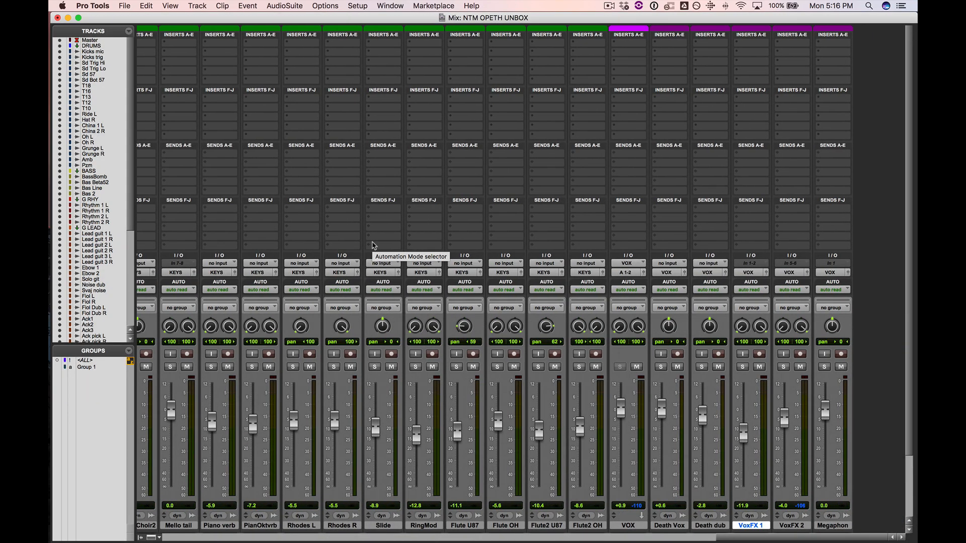
scroll("down", 3)
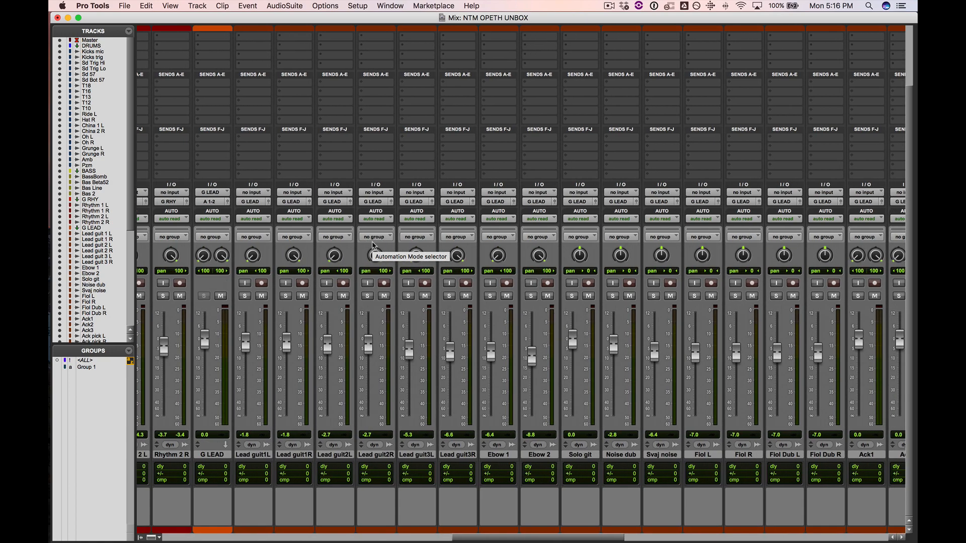
scroll("left", 3)
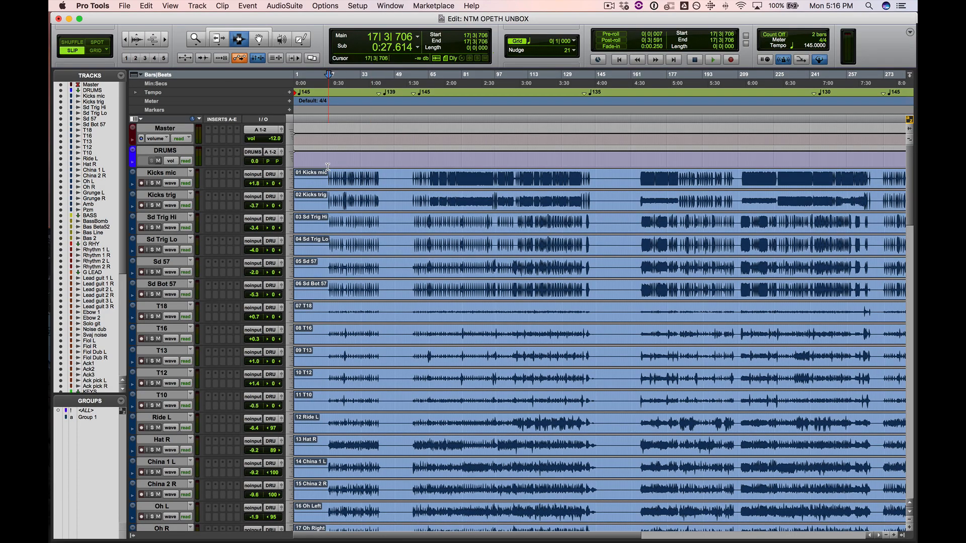
left_click(327, 173)
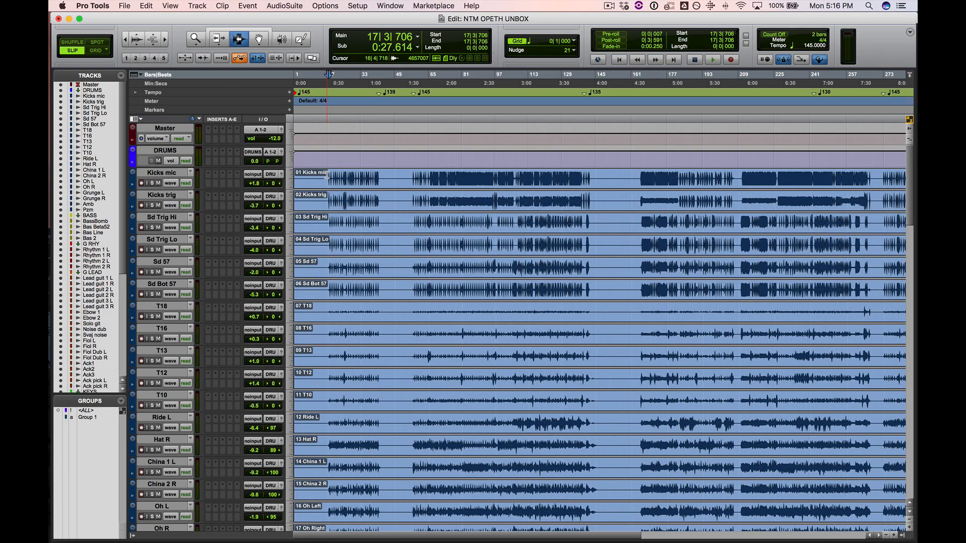
- Play from bar 17 past the drums, bass and guitars, stopping near bar 288
left_click(713, 59)
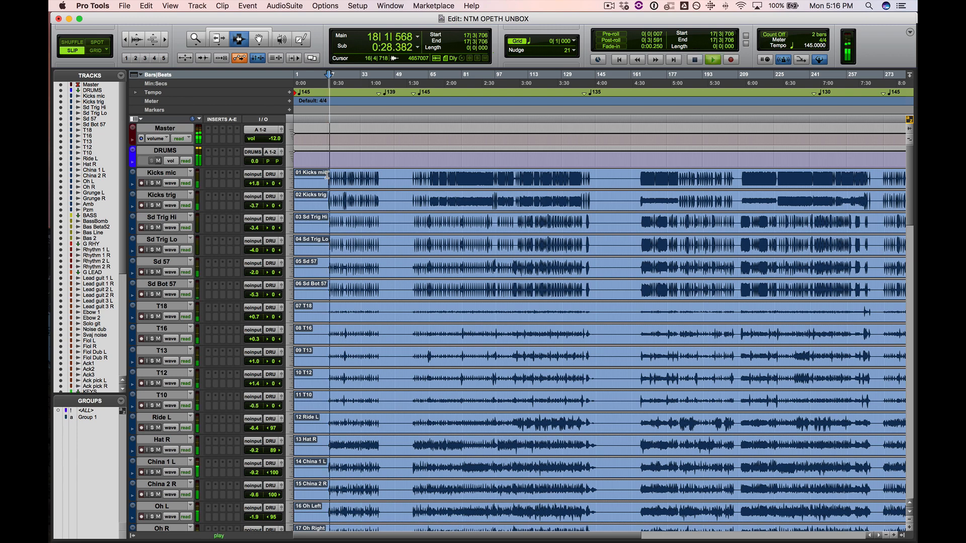
scroll("down", 3)
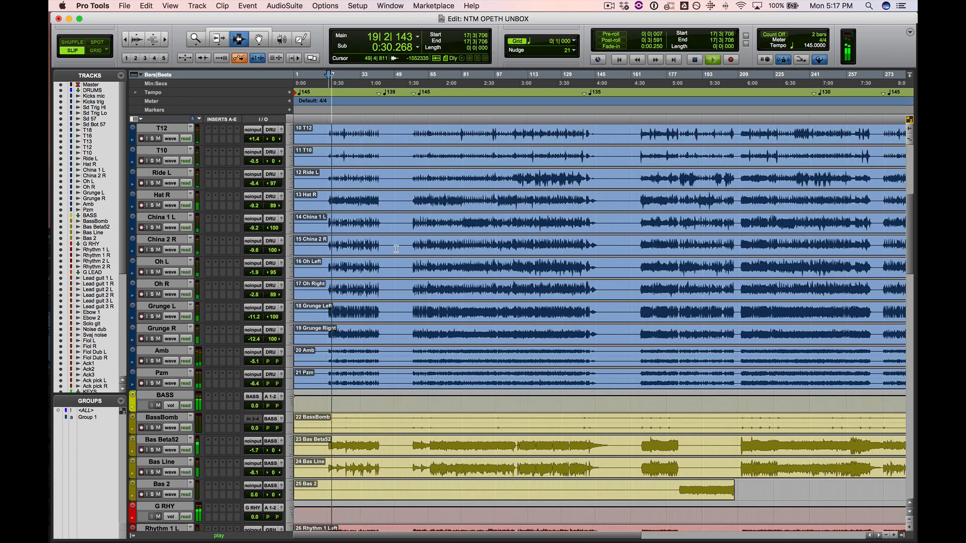
scroll("down", 3)
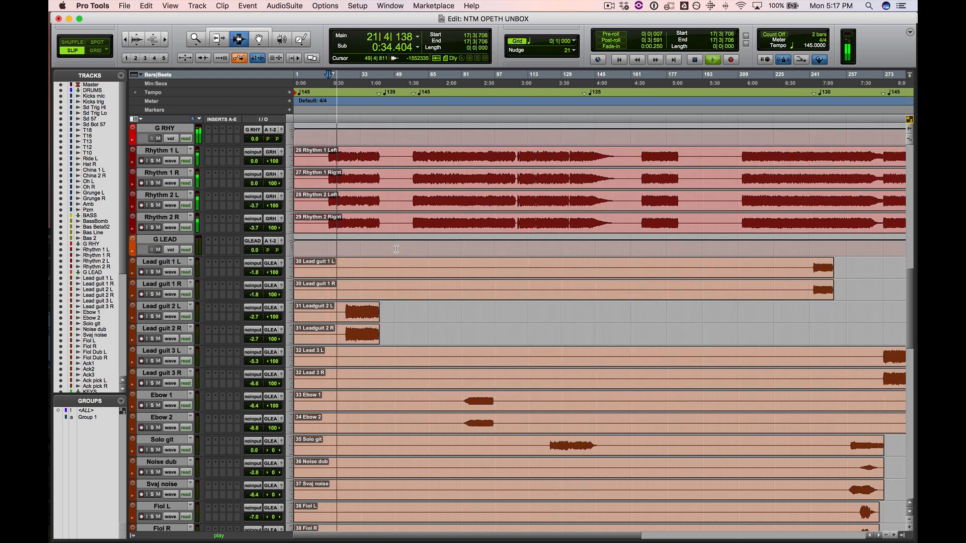
scroll("down", 3)
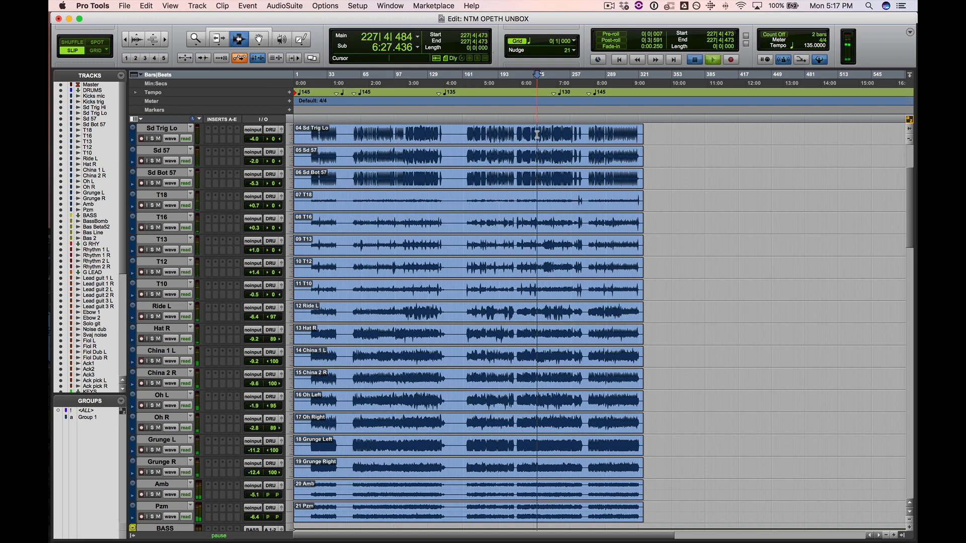
left_click(713, 59)
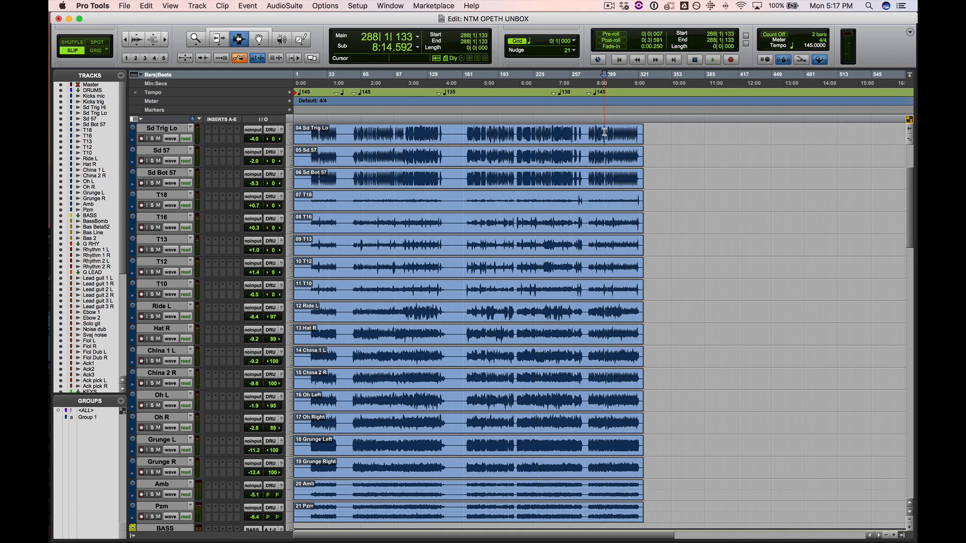
scroll("down", 3)
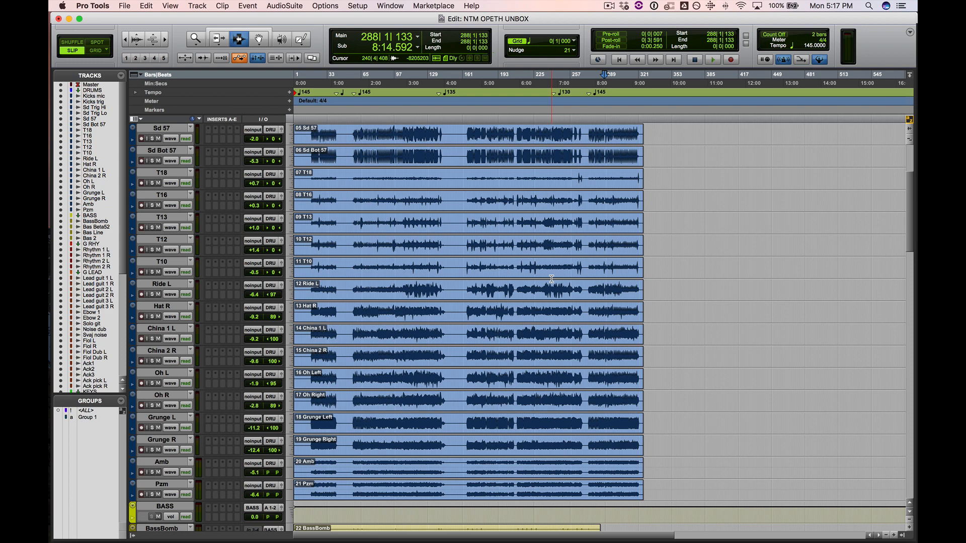
left_click(313, 134)
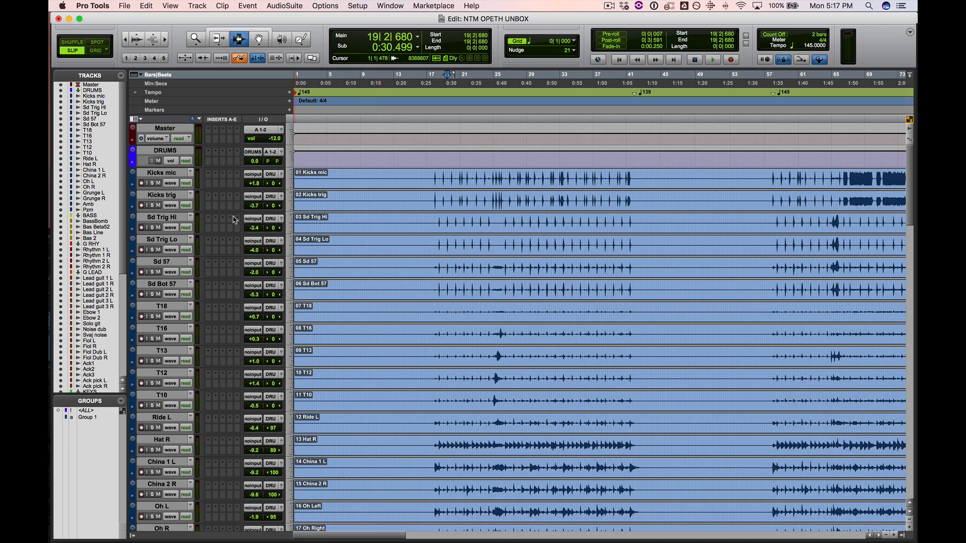
scroll("down", 3)
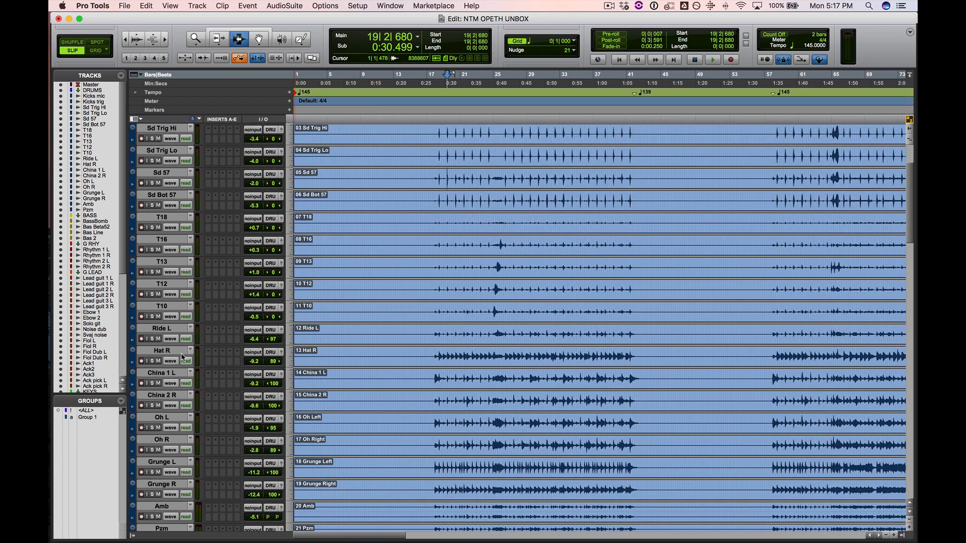
mouse_move(173, 397)
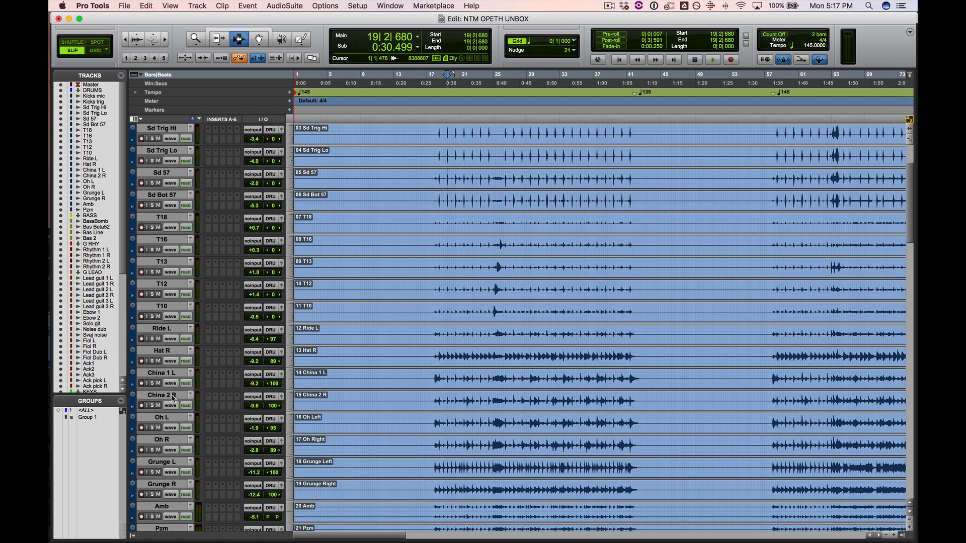
scroll("down", 3)
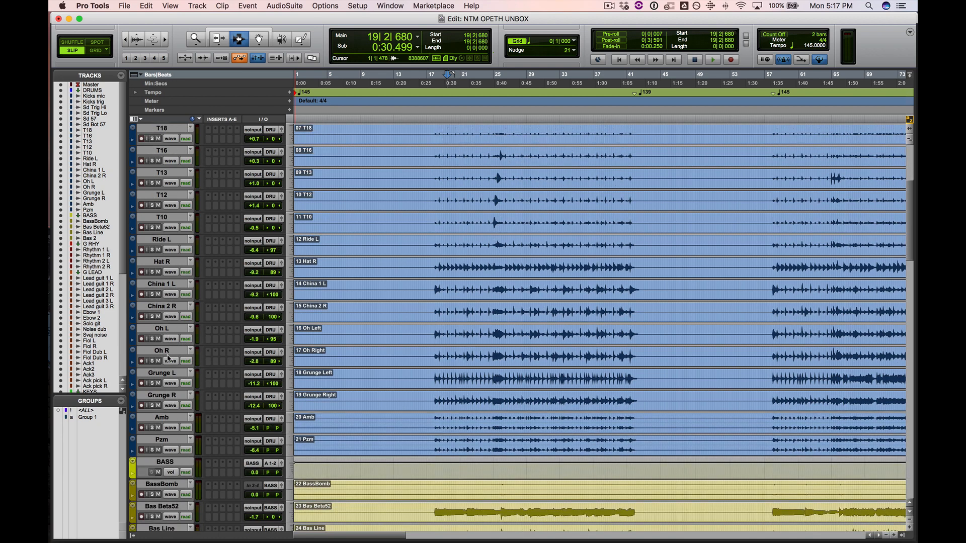
mouse_move(167, 444)
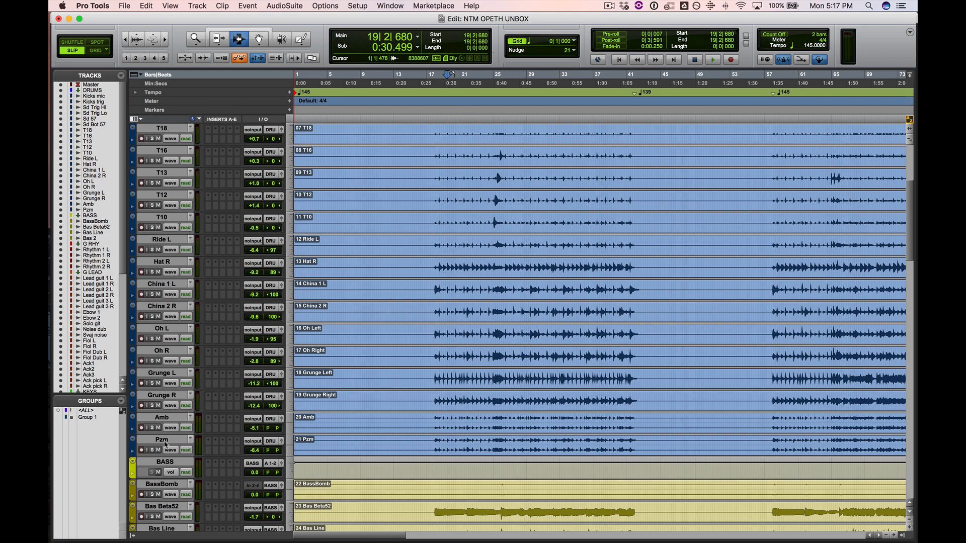
left_click(465, 335)
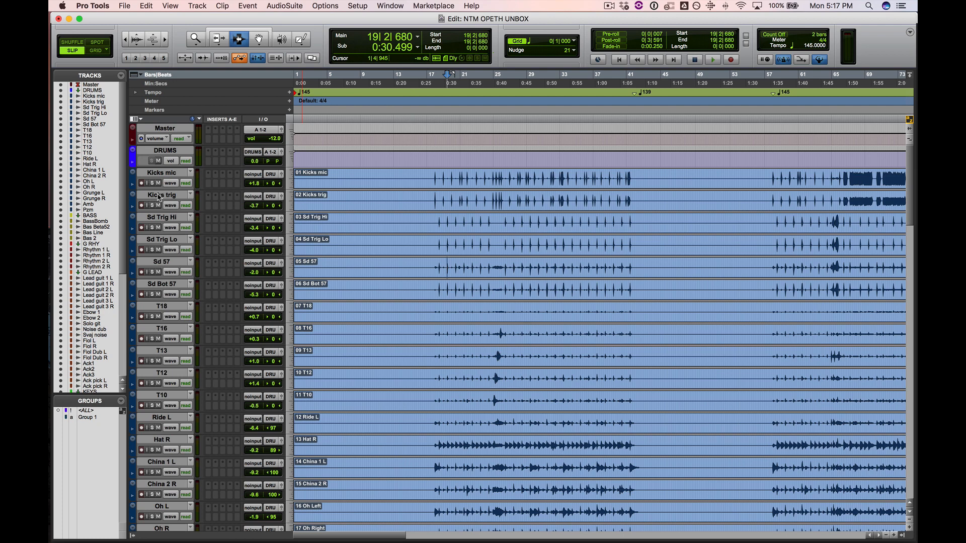
mouse_move(162, 173)
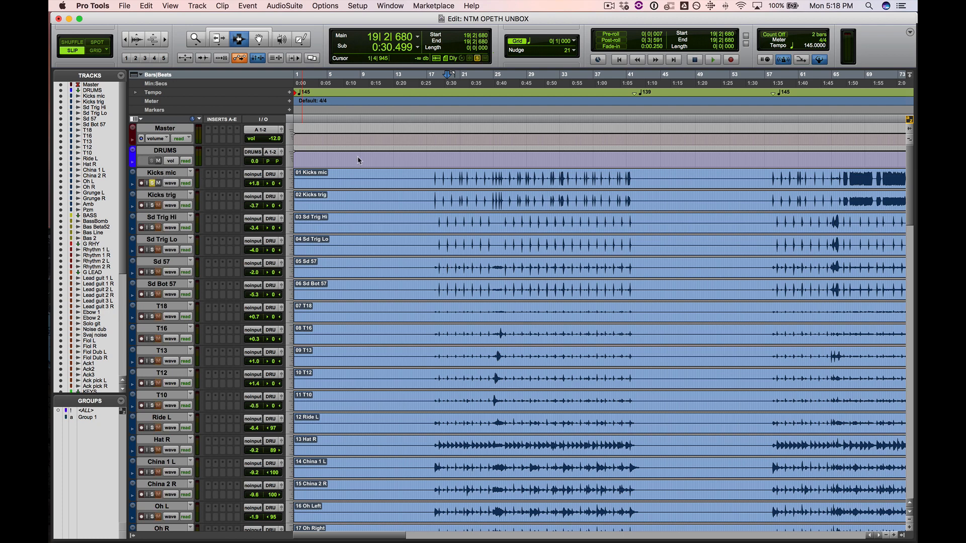
- Solo Kicks trig, then audition the snare tracks, including Sd 57, from bar 63
left_click(712, 60)
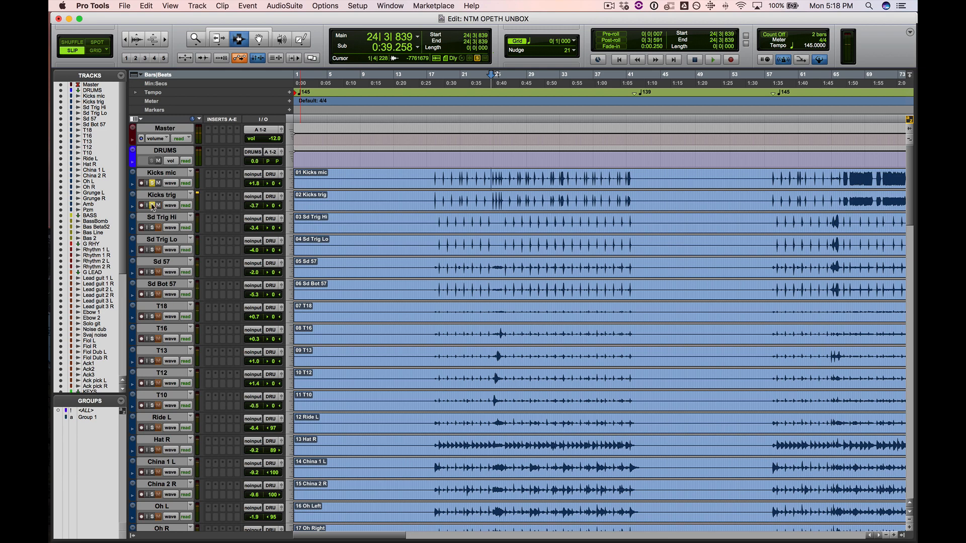
left_click(712, 60)
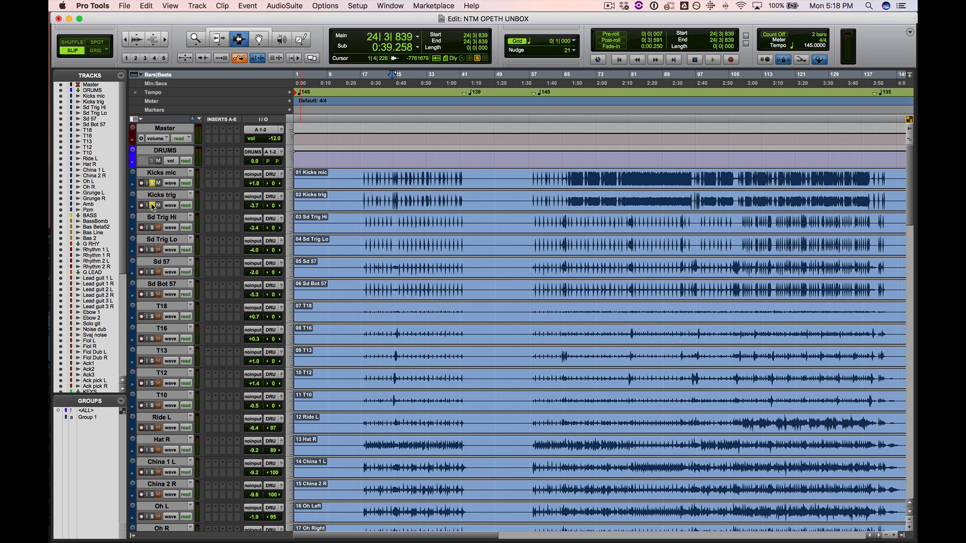
mouse_move(154, 226)
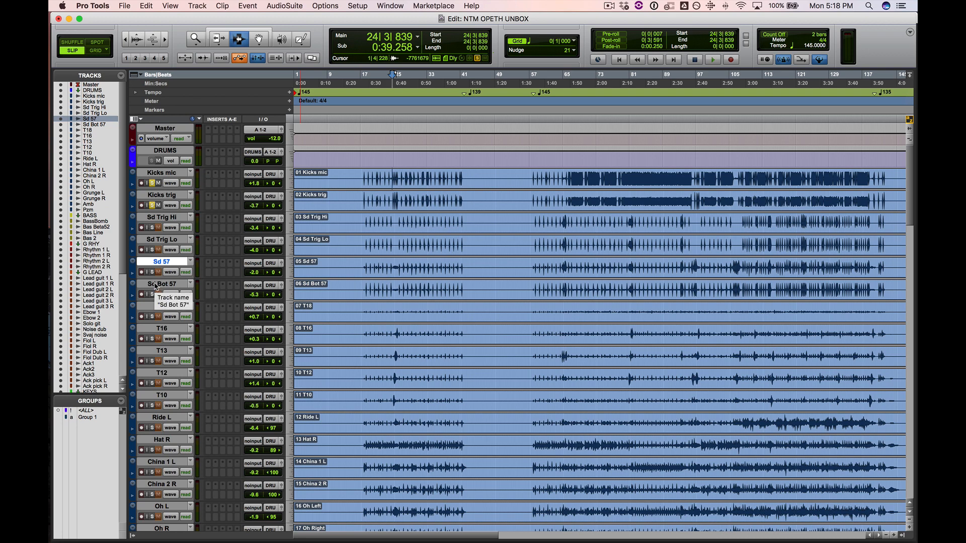
mouse_move(154, 228)
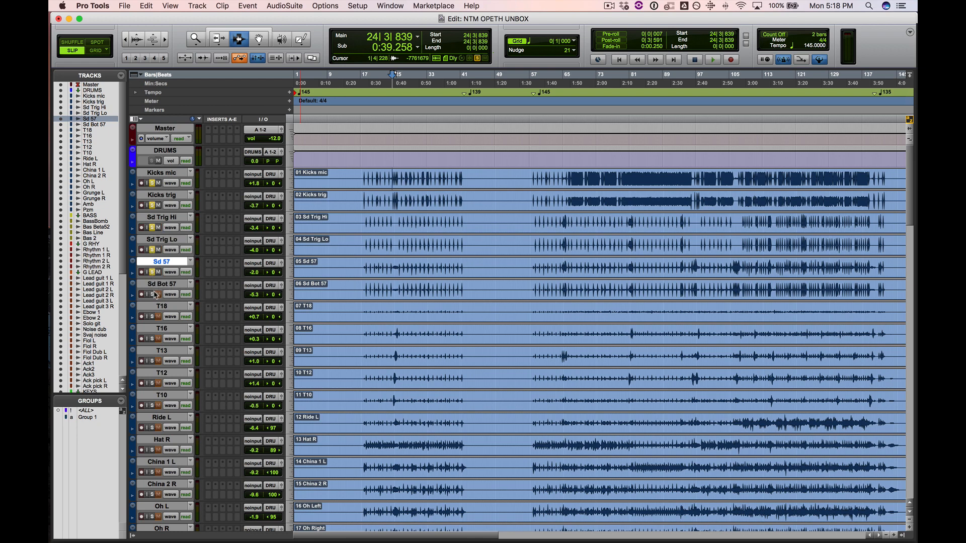
left_click(712, 59)
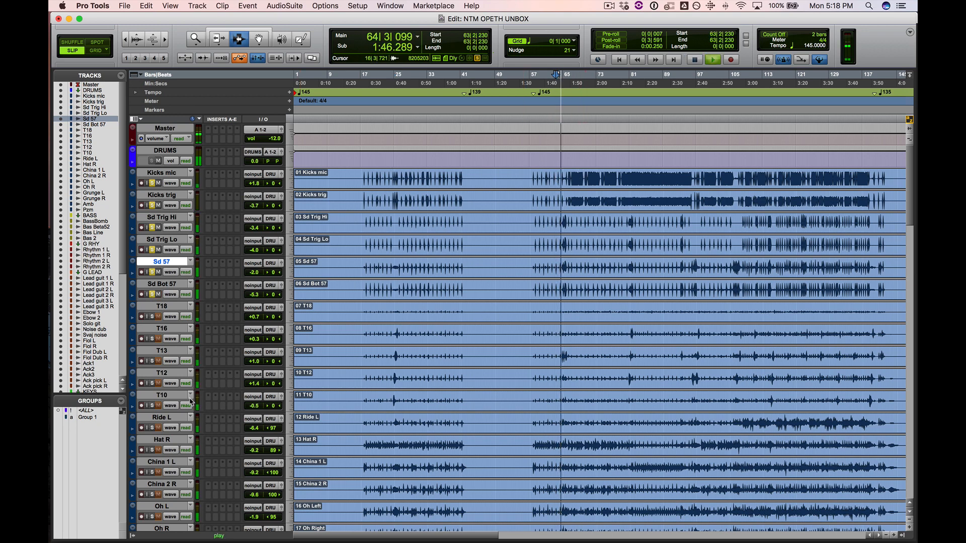
mouse_move(187, 406)
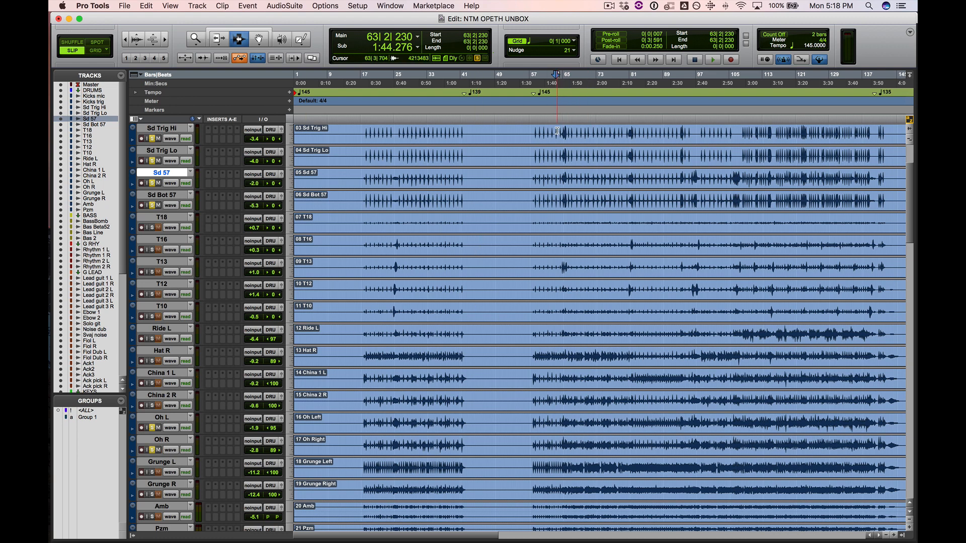
left_click(713, 60)
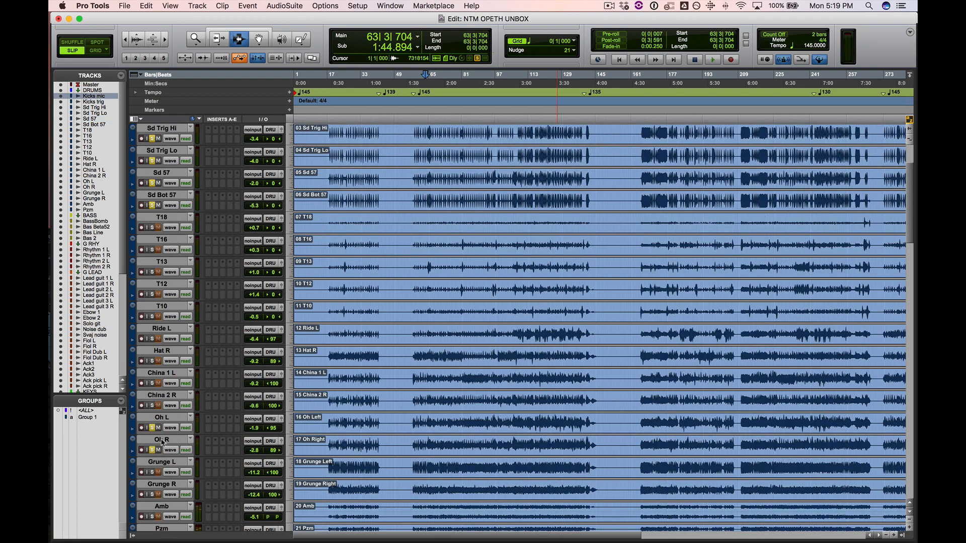
- Play the drums from Kicks mic through Pzm together around bars 165–184
scroll("down", 3)
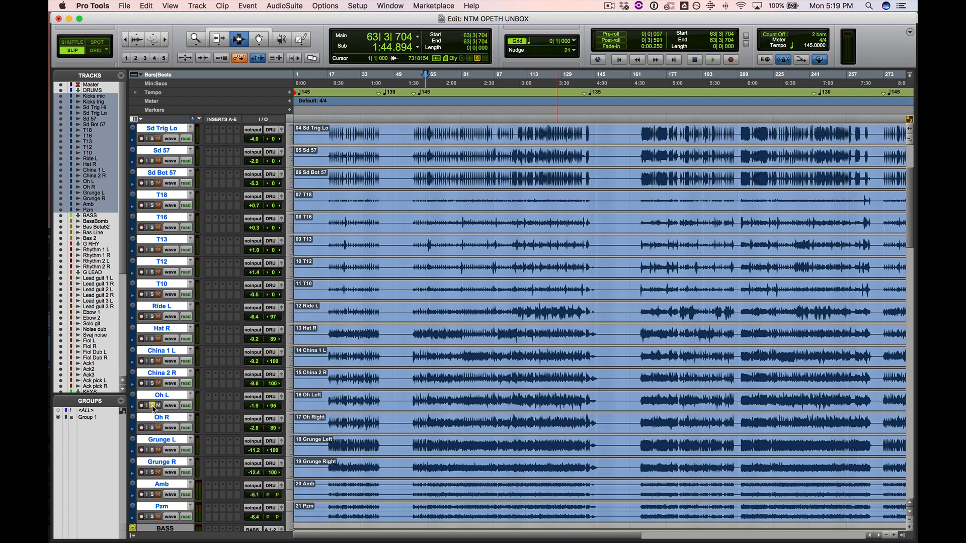
left_click(684, 139)
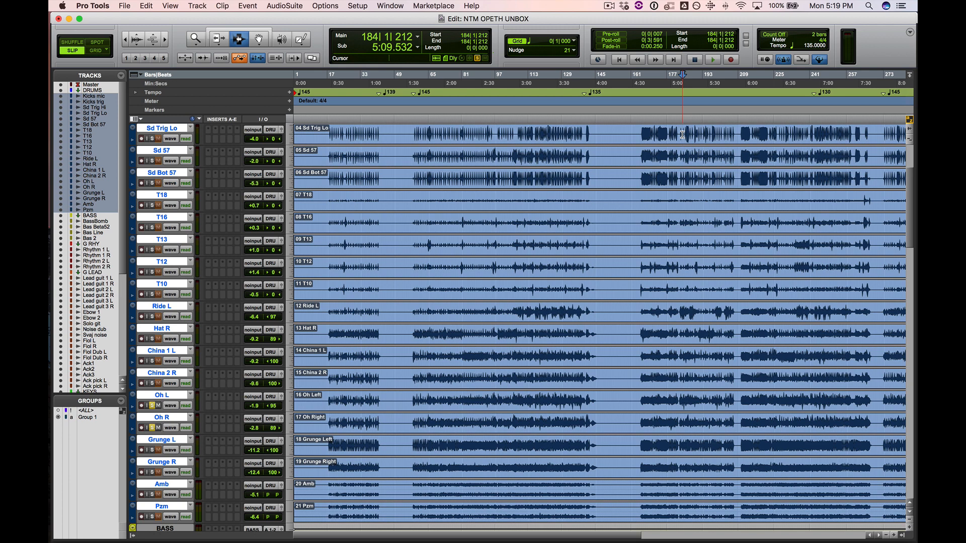
scroll("up", 3)
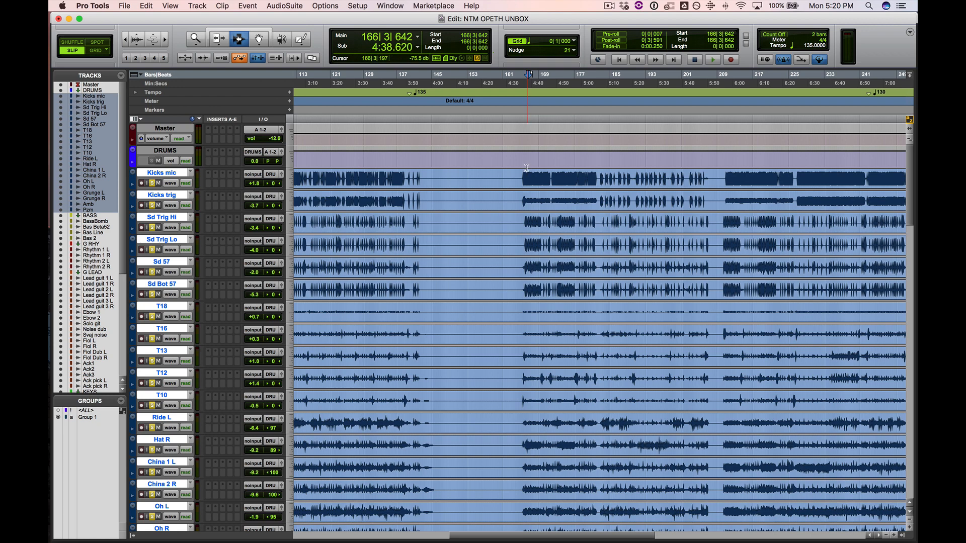
left_click(712, 60)
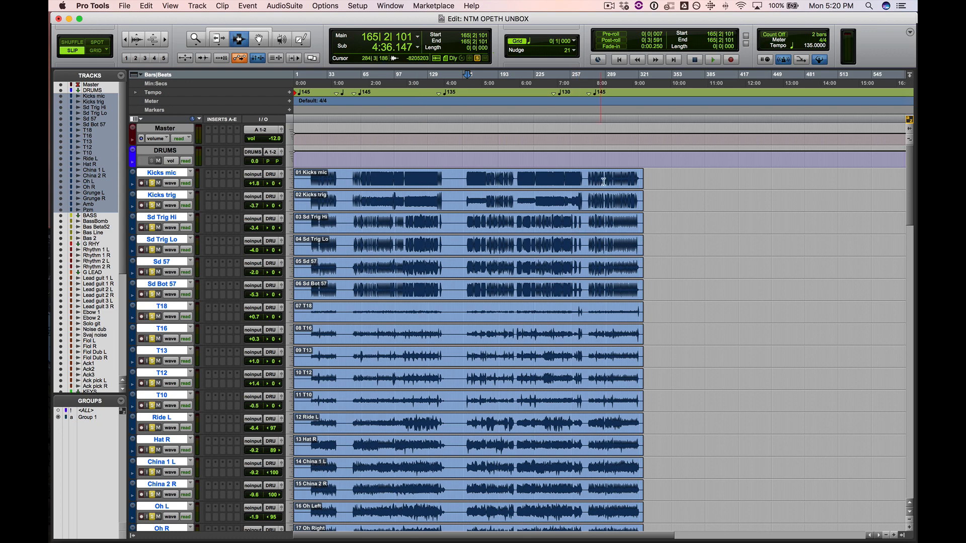
- Play the drums through the song's closing bars from near bar 288
left_click(713, 60)
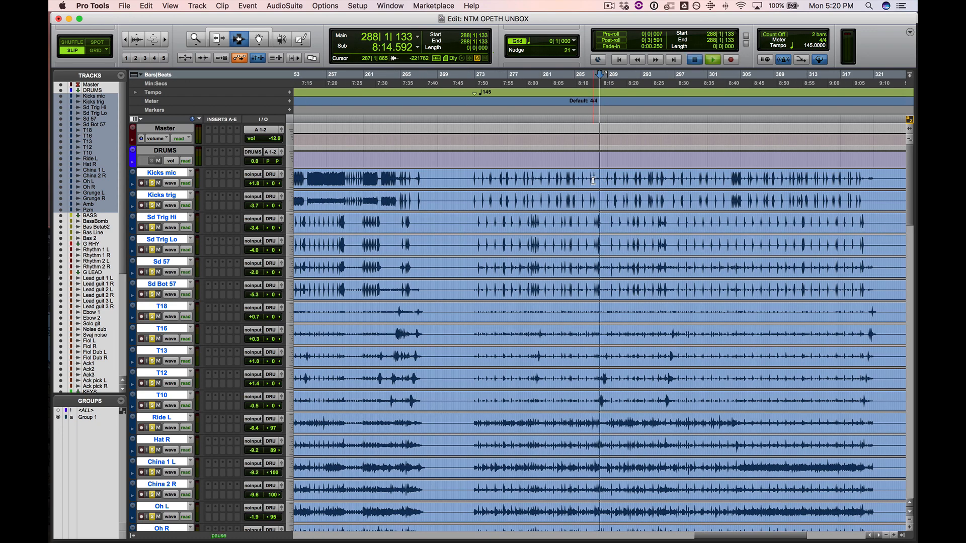
left_click(713, 59)
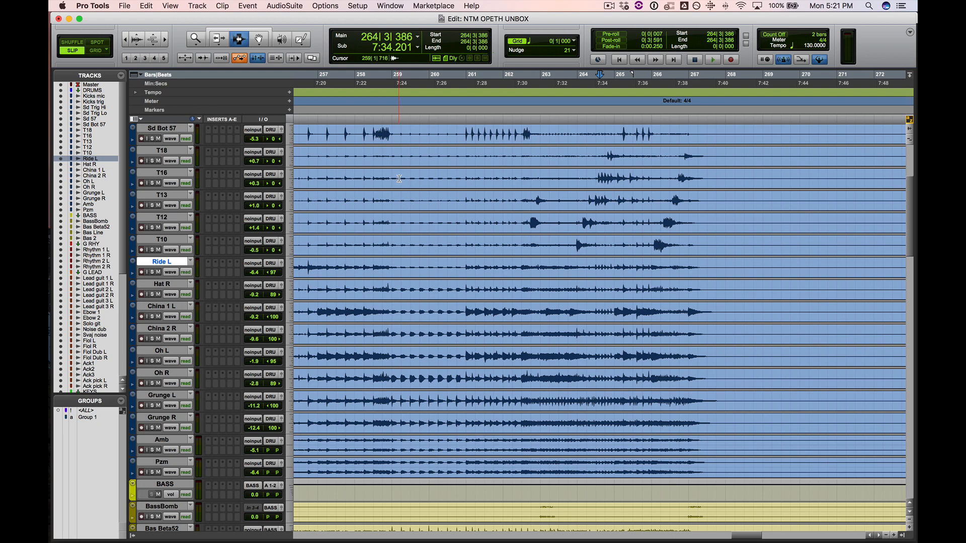
- Audition the selected toms T18, T16, T13, T12 and T10 from around bar 213
scroll("down", 3)
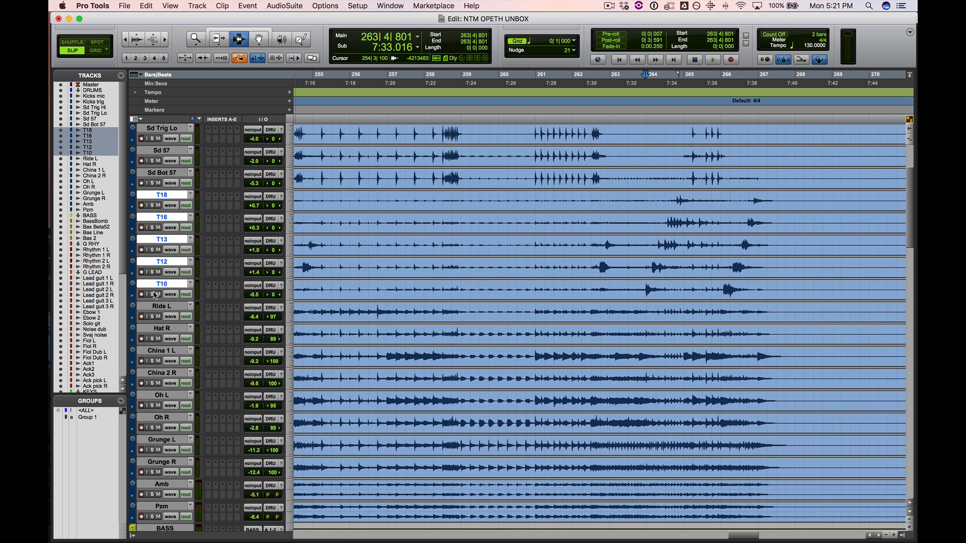
left_click(713, 60)
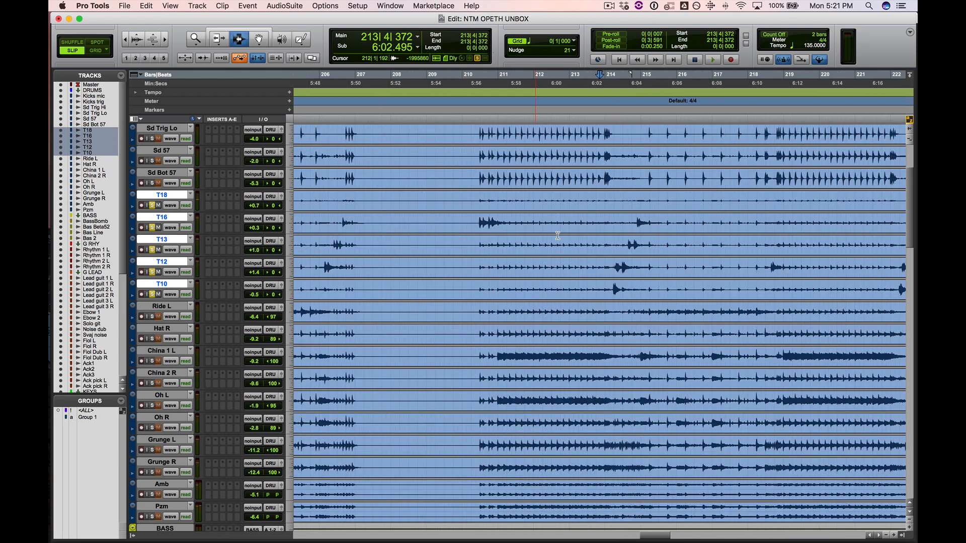
left_click(712, 60)
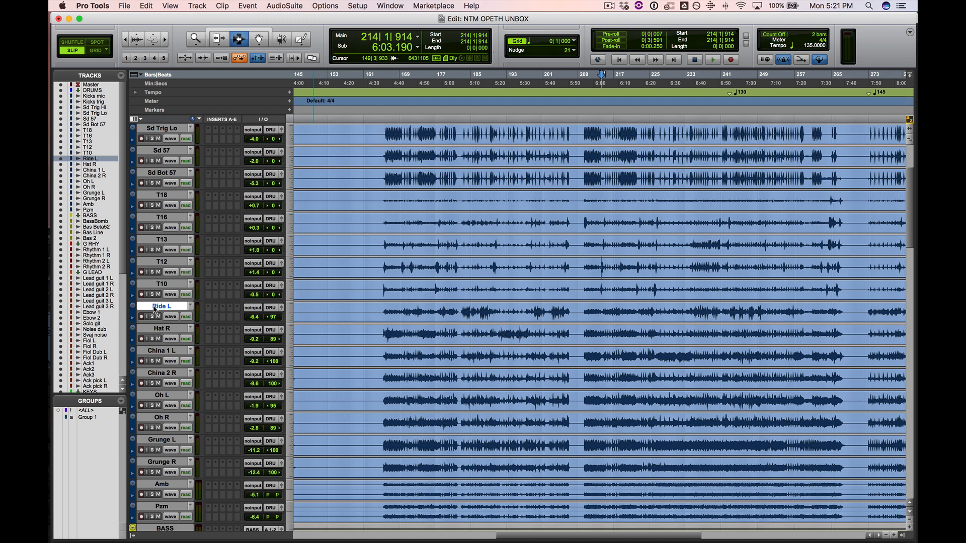
mouse_move(154, 327)
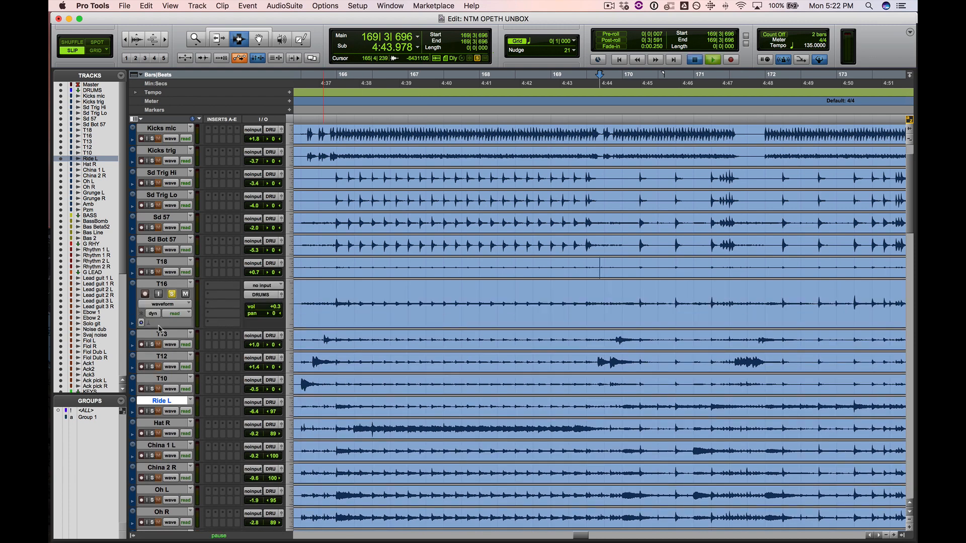
- Replay the drums from bar 165 with the toms panned across the stereo field
left_click(711, 60)
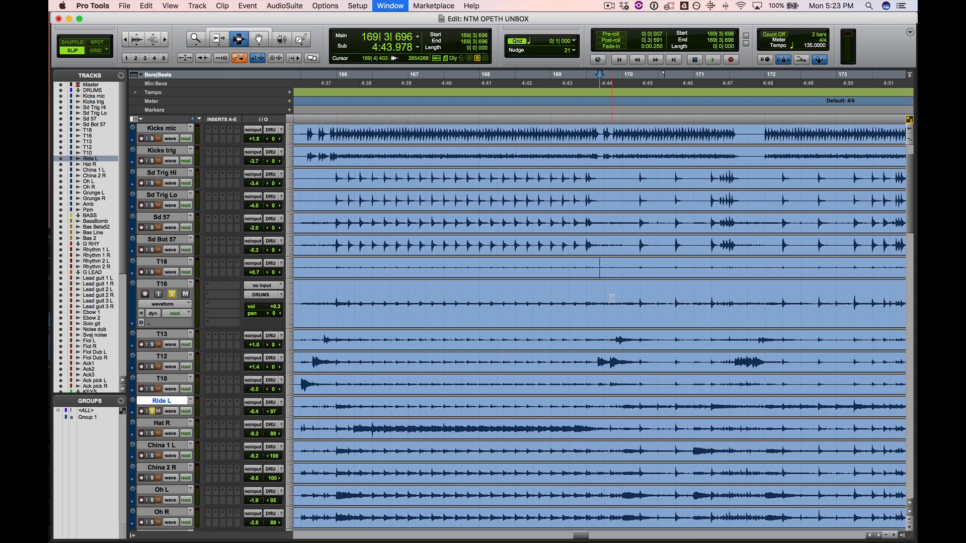
left_click(389, 6)
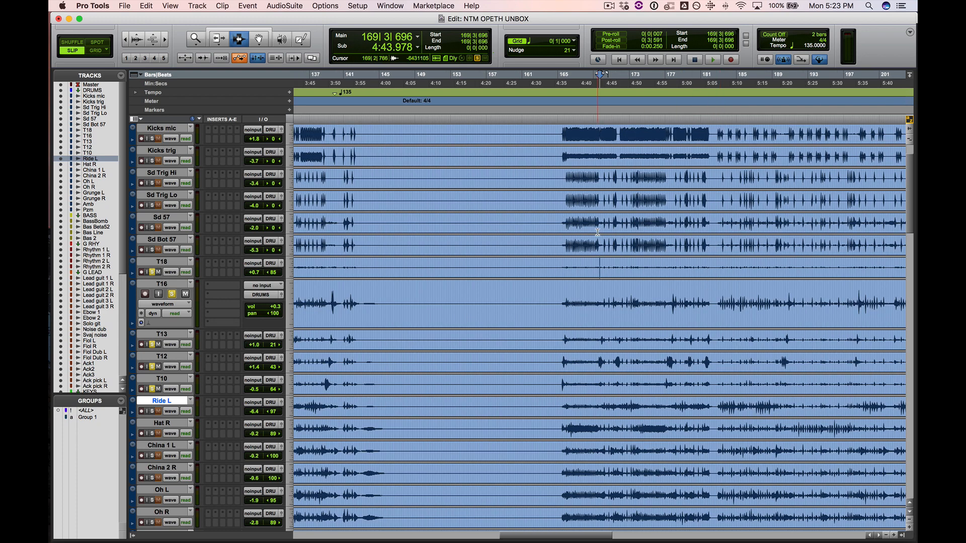
left_click(713, 59)
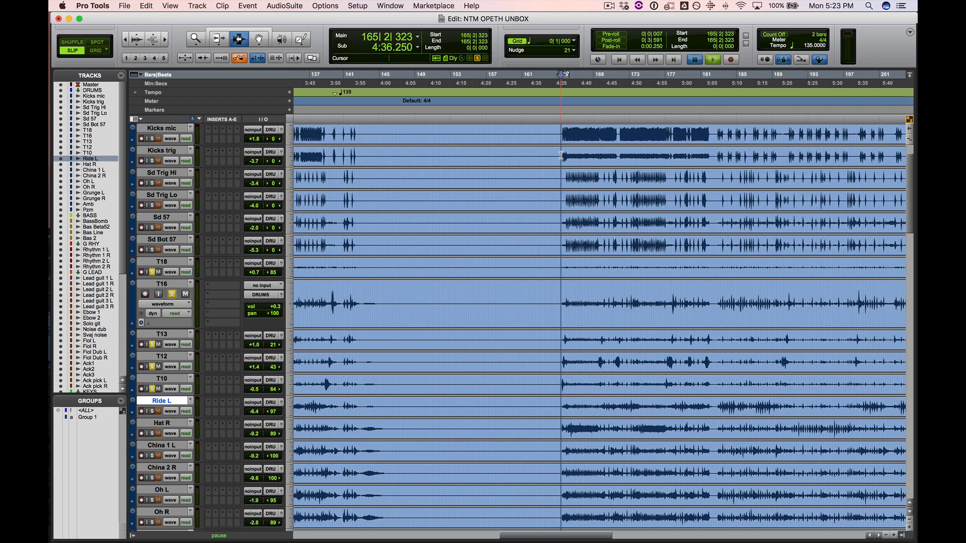
left_click(712, 59)
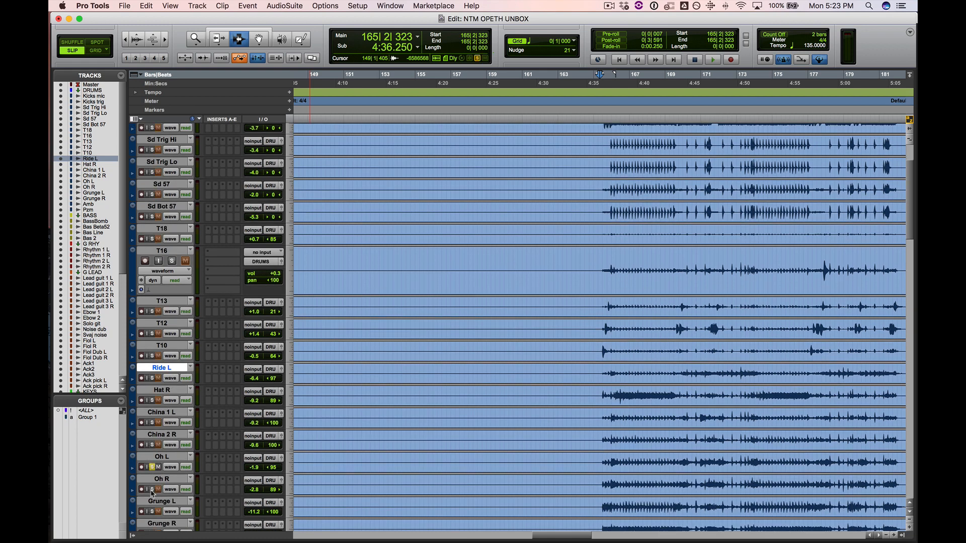
- Solo the Amb and Pzm room mics and play back from around bar 62
left_click(712, 60)
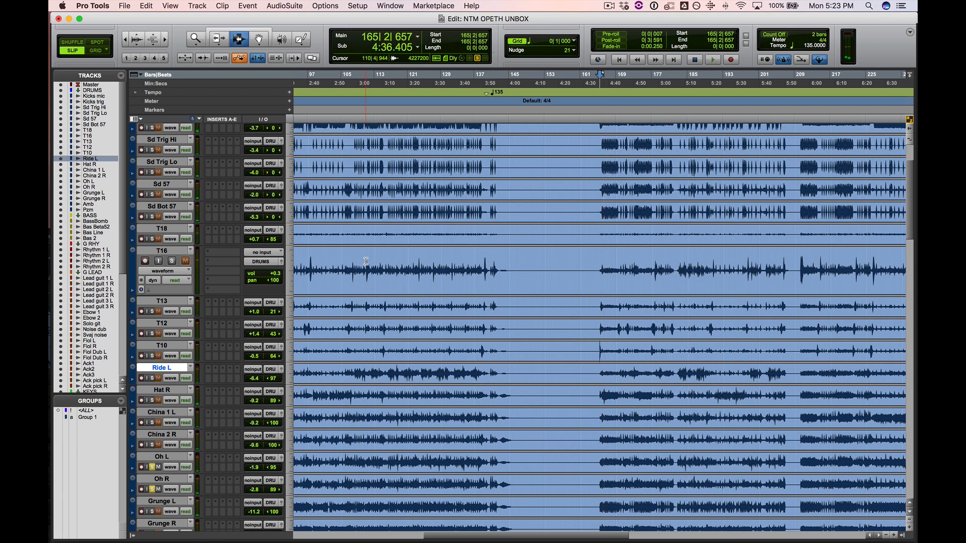
left_click(712, 60)
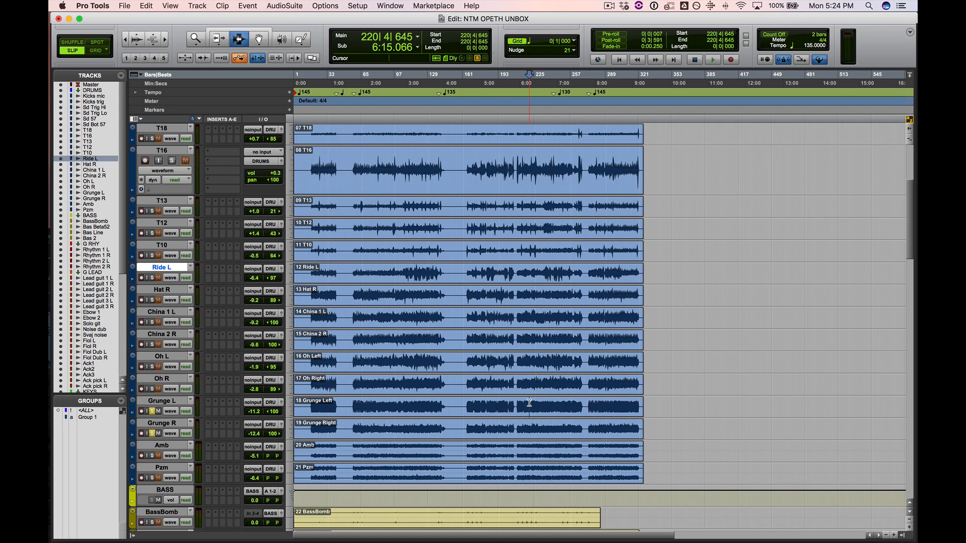
left_click(713, 60)
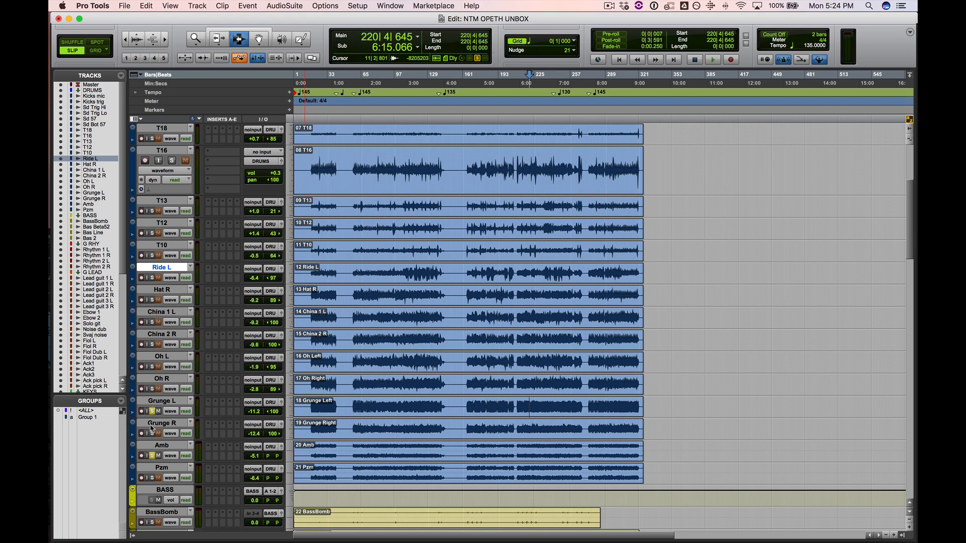
left_click(713, 59)
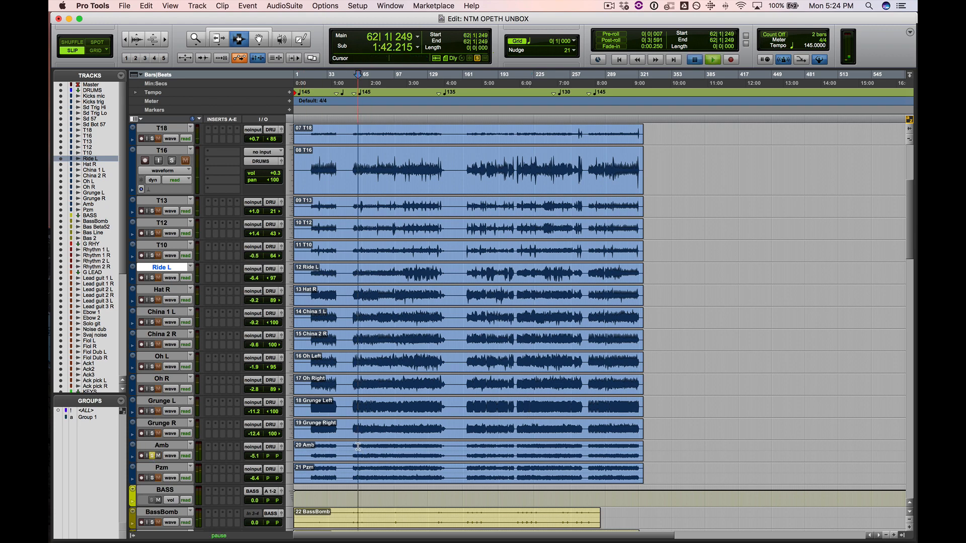
left_click(711, 60)
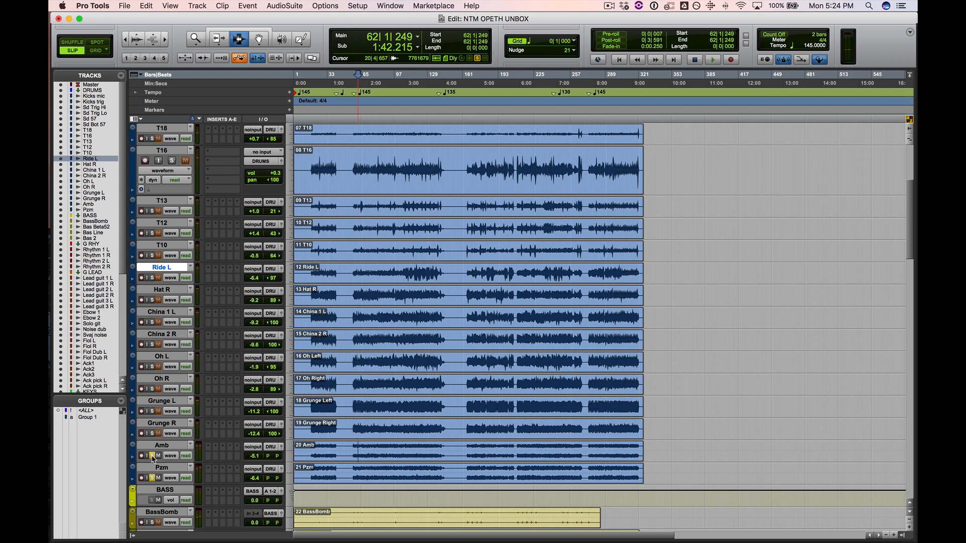
left_click(713, 60)
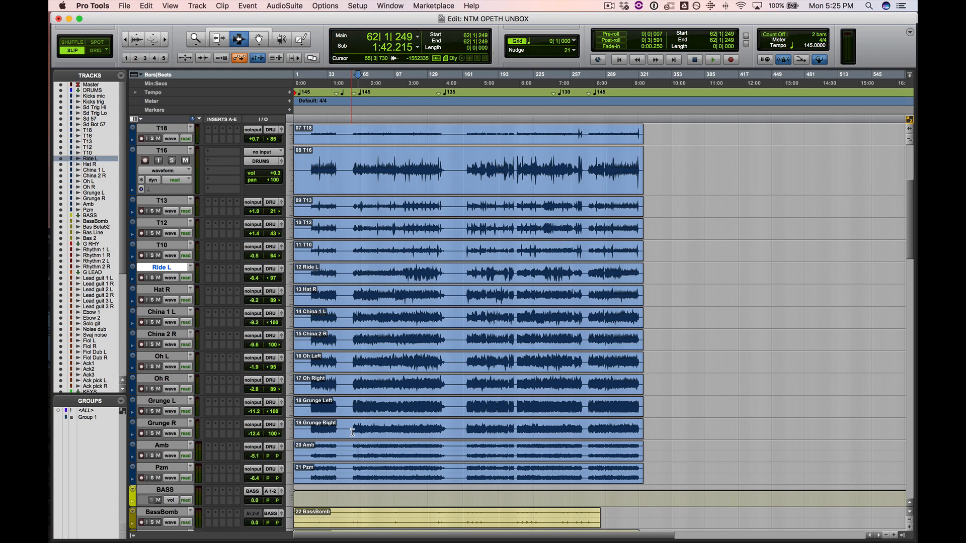
- Scroll down to the enlarged bass tracks and solo Bas Beta52
scroll("down", 3)
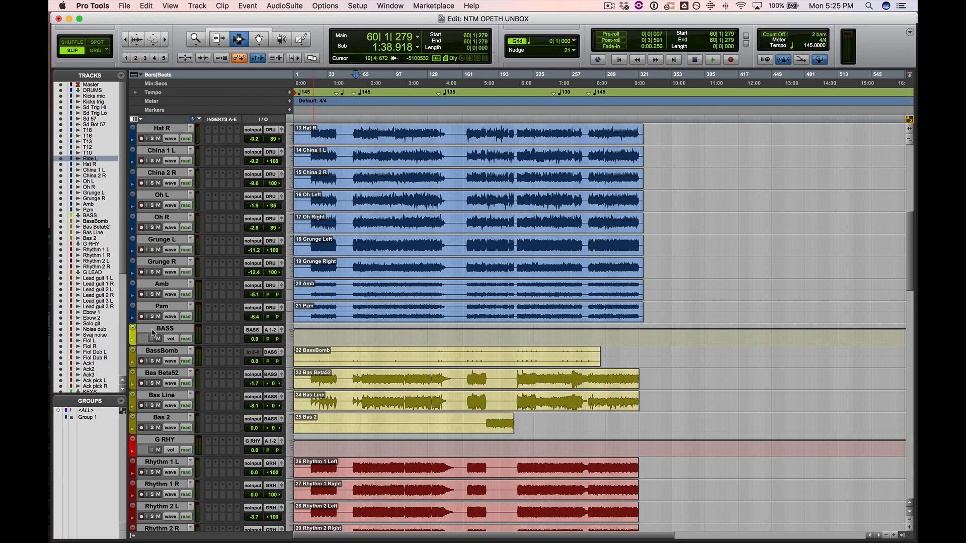
left_click(165, 328)
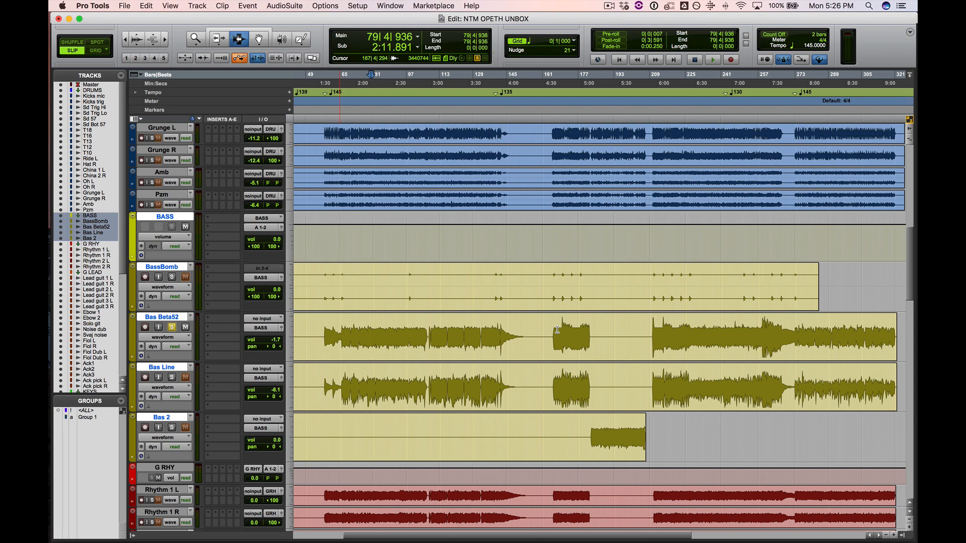
- Play the bass around bar 169, switching solo from Bas Beta52 to Bas Line
left_click(713, 59)
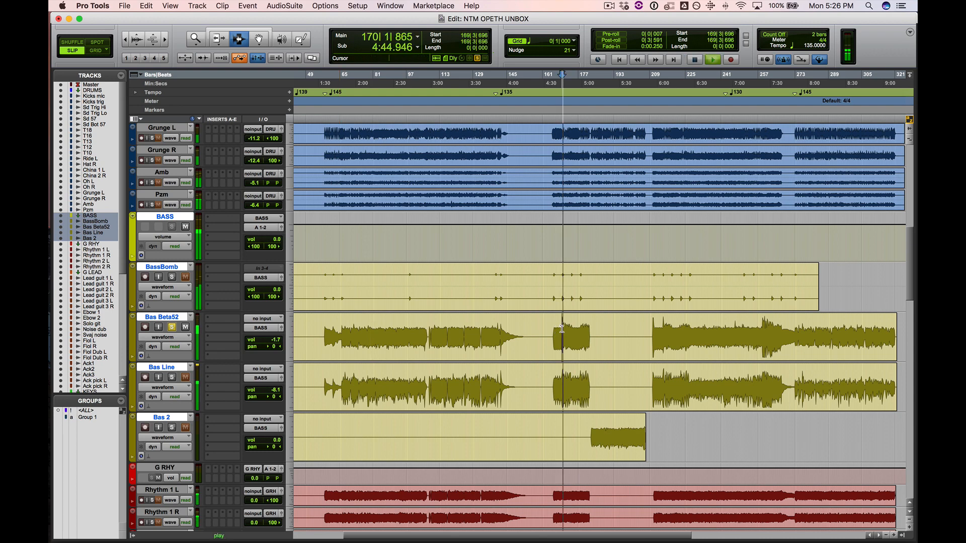
left_click(171, 327)
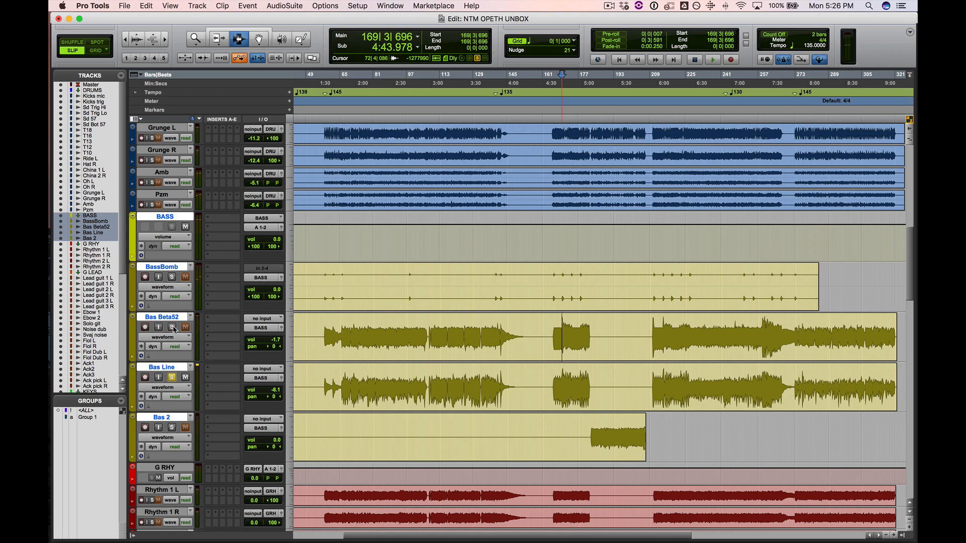
left_click(712, 60)
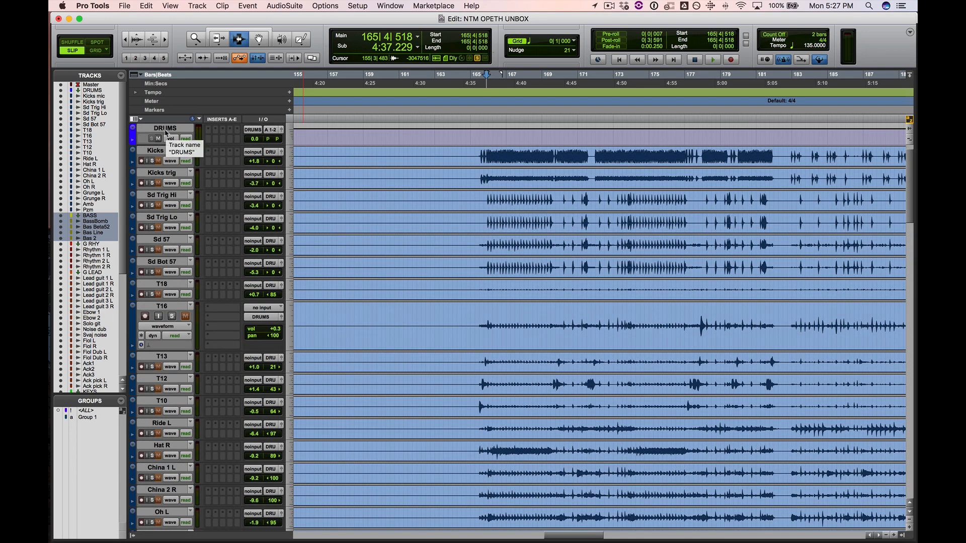
- Bring the bass tracks into view and move playback to bar 183, where Bas 2 enters
scroll("down", 3)
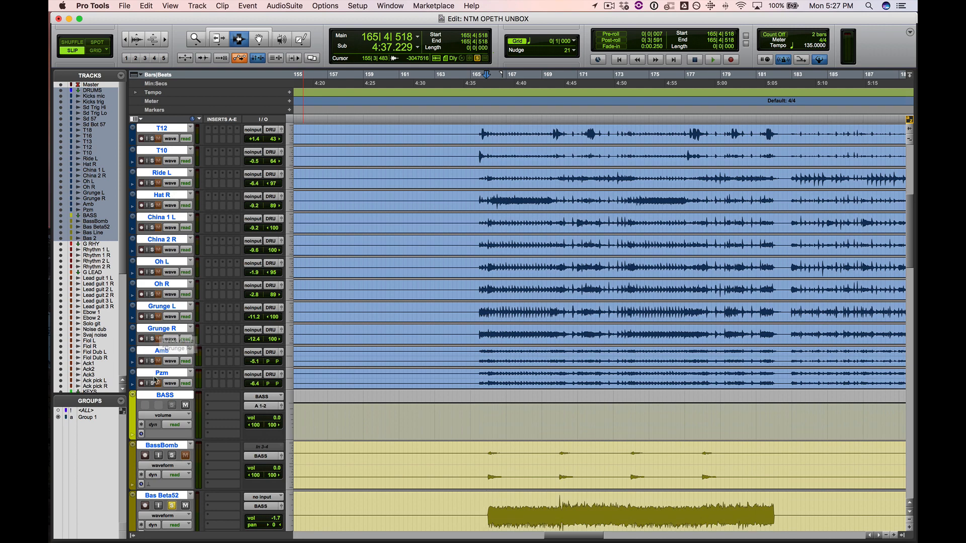
left_click(712, 60)
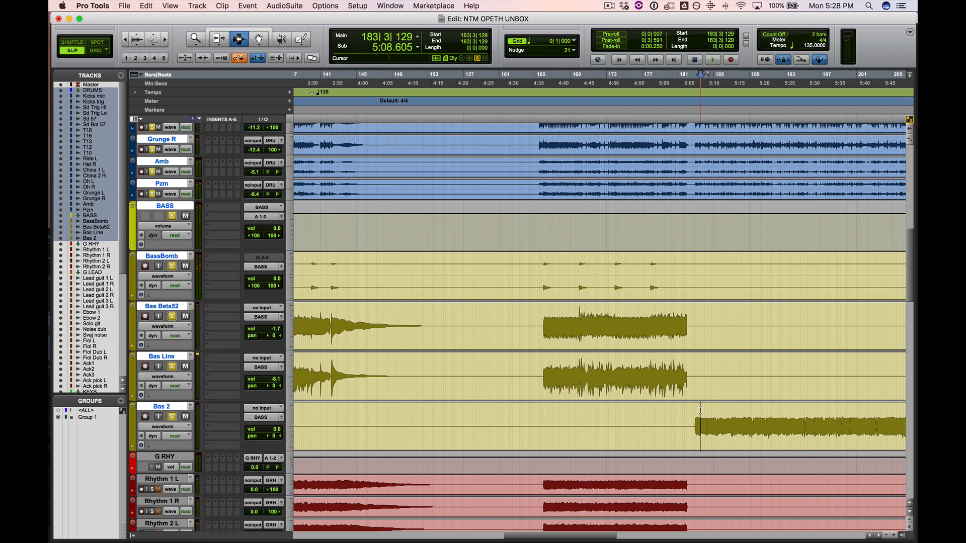
- Play the bass tracks from around bar 183 through to about bar 225
left_click(713, 60)
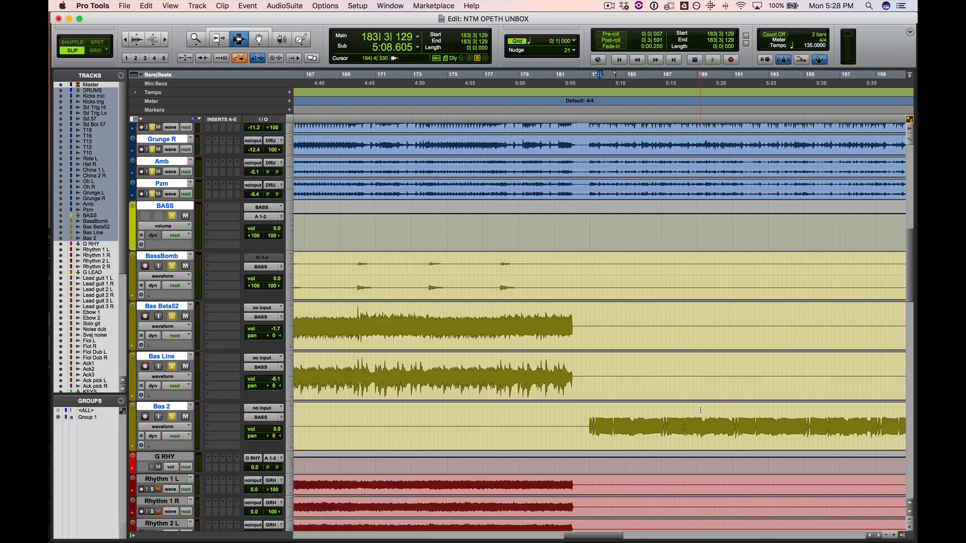
left_click(712, 59)
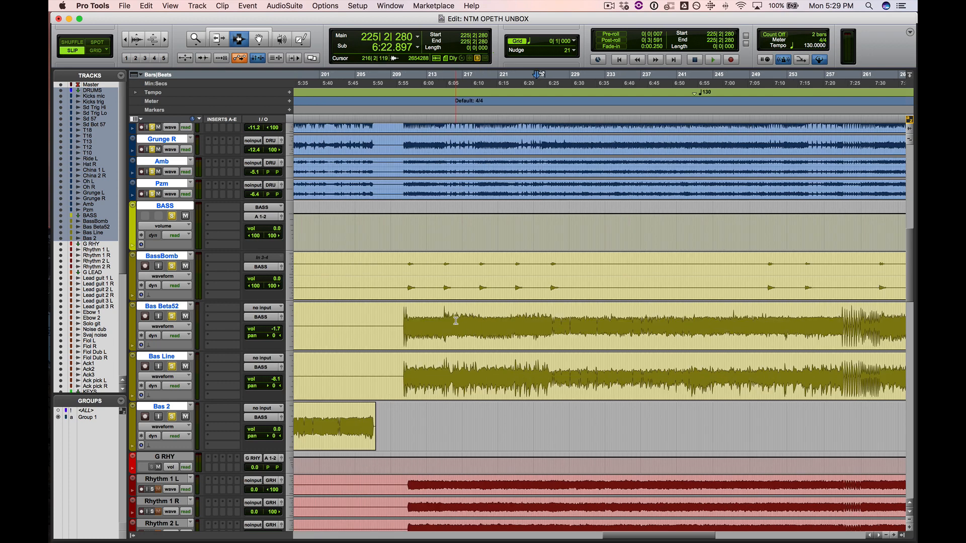
- Solo Rhythm 2 R and audition the rhythm guitars from around bar 64
scroll("down", 3)
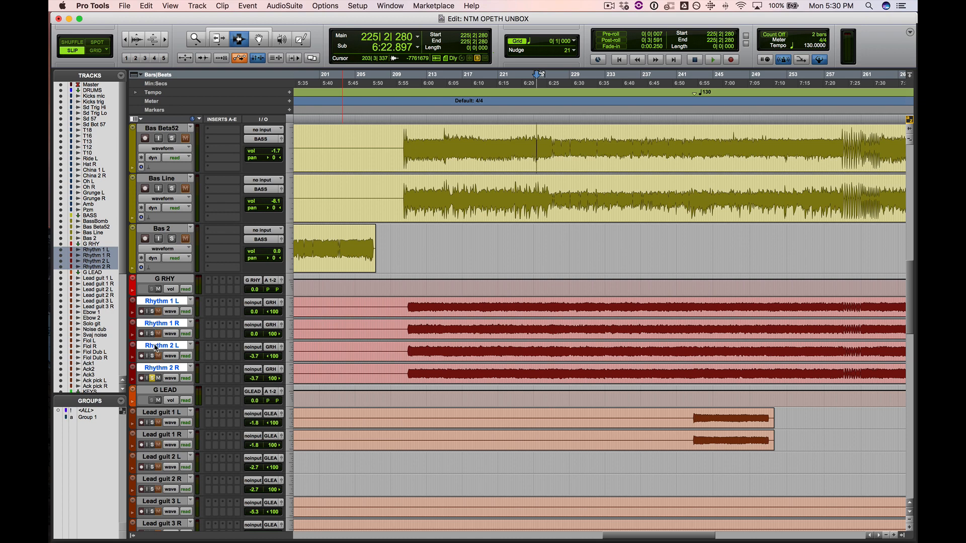
mouse_move(149, 311)
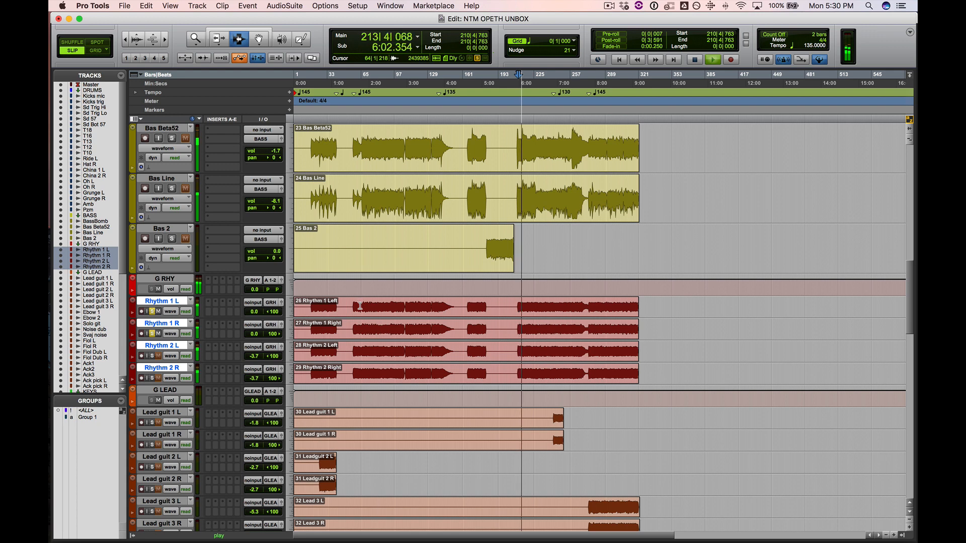
left_click(693, 60)
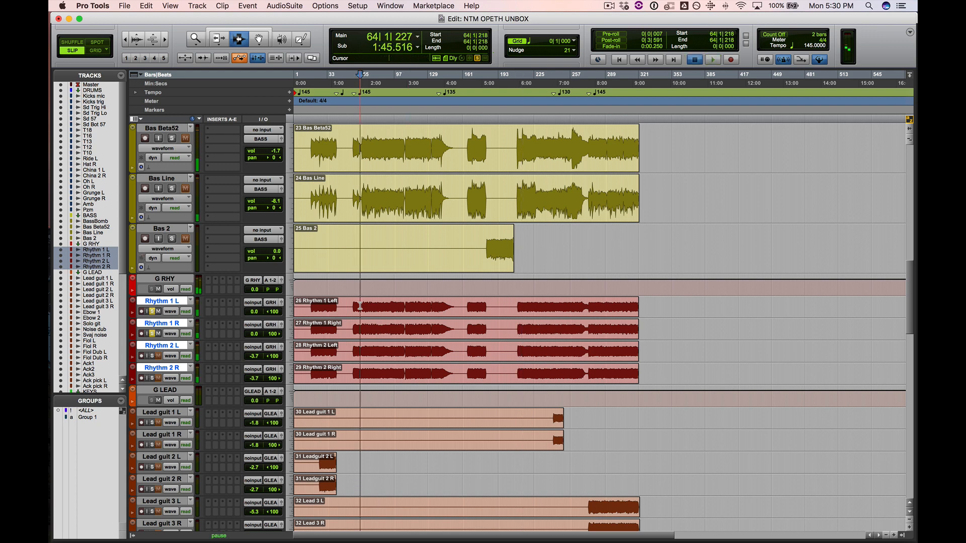
left_click(713, 59)
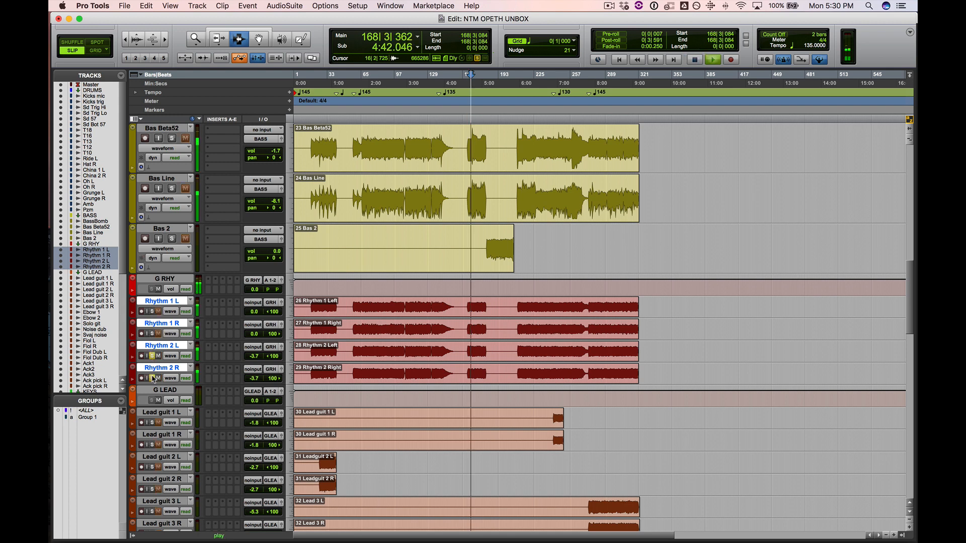
left_click(523, 305)
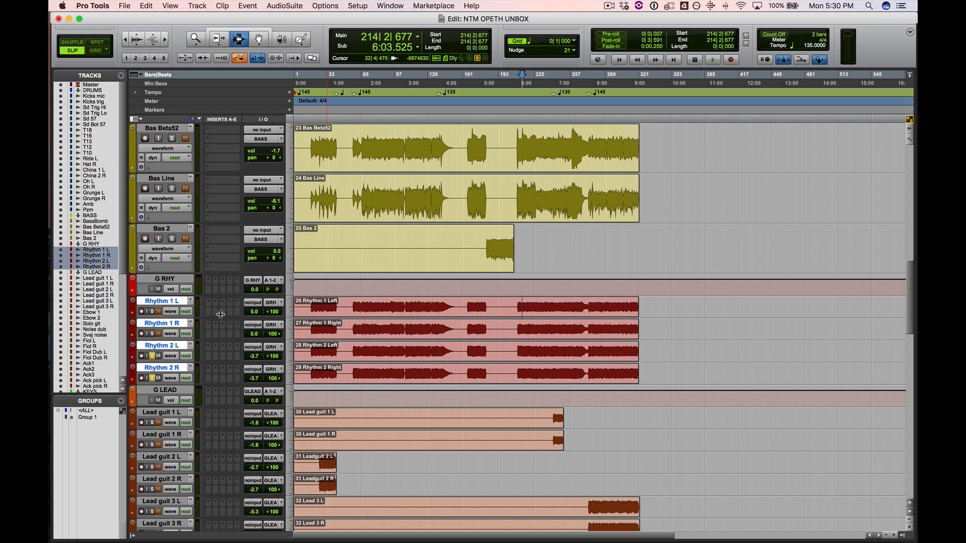
key("cmd+=")
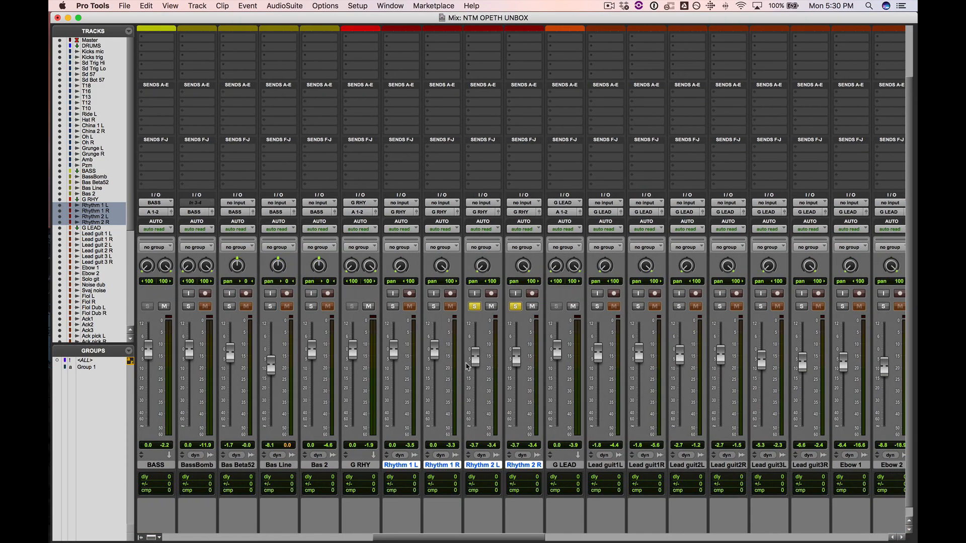
mouse_move(437, 314)
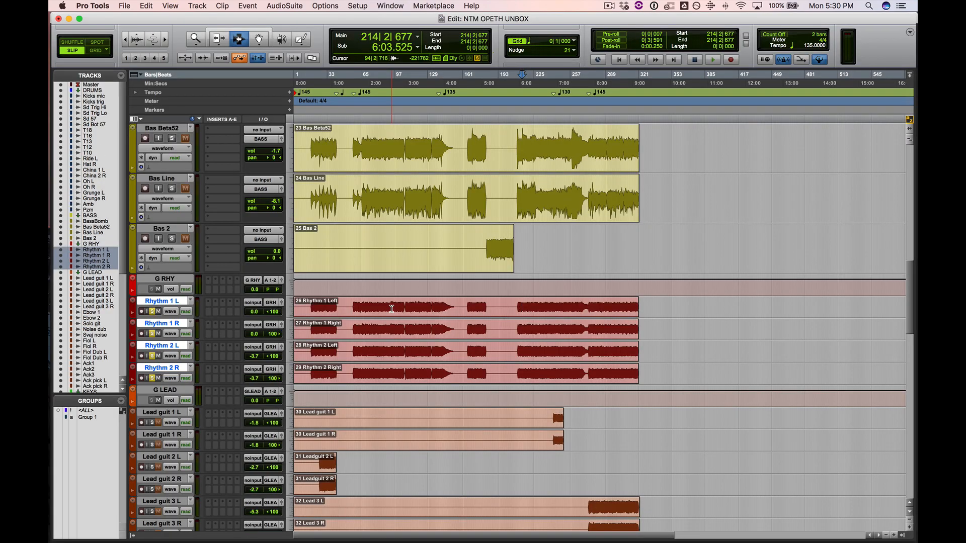
- Set the play position to bar 66 (1:48.810) and scroll back to the drums
left_click(713, 60)
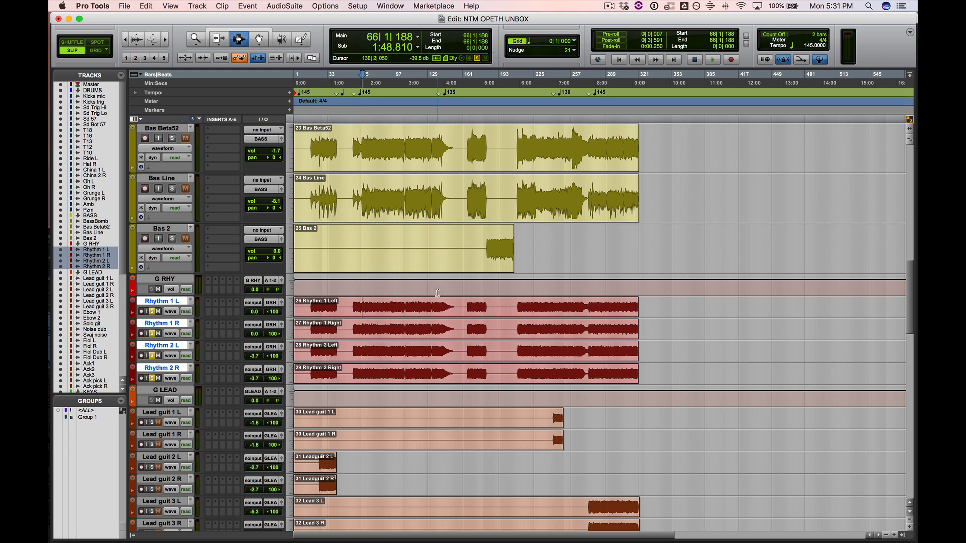
scroll("down", 3)
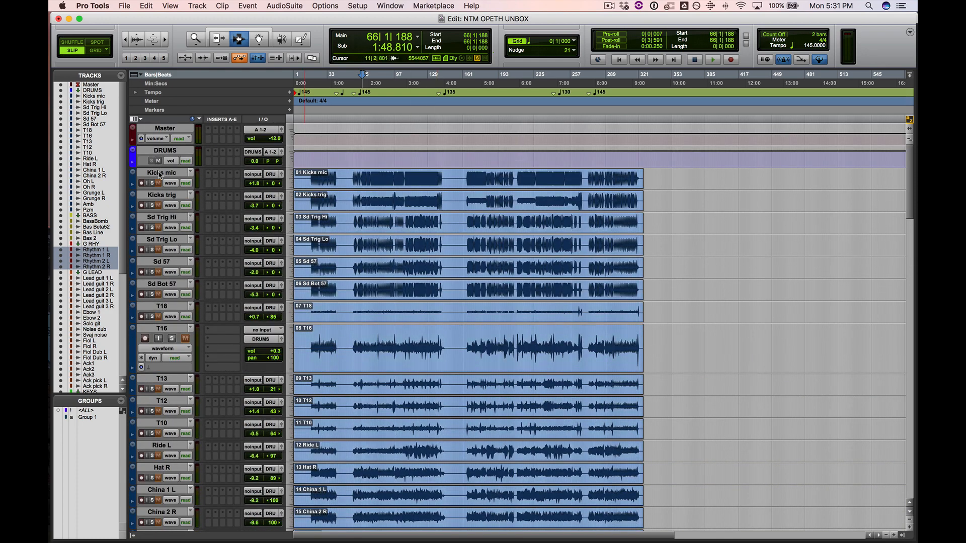
mouse_move(161, 173)
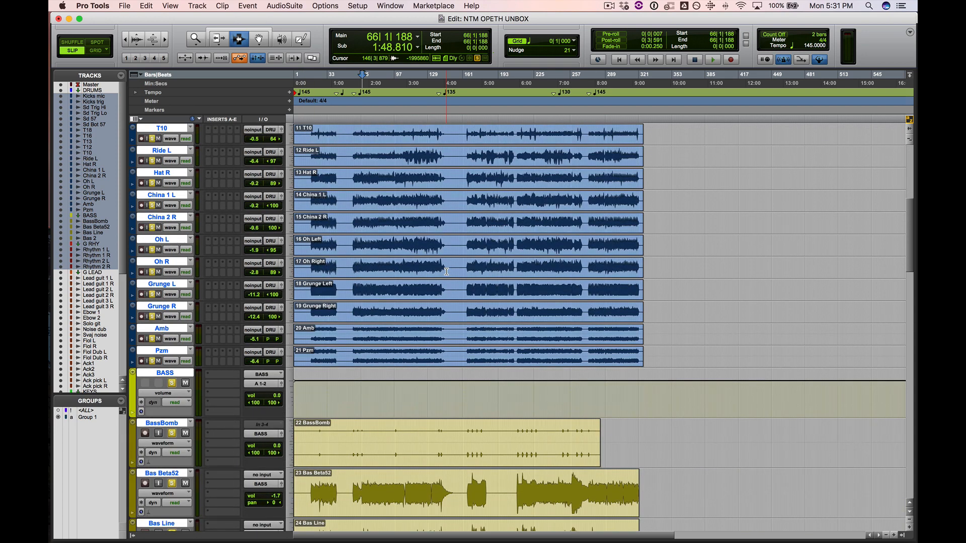
- Scroll the Edit window to show drum tracks Kicks mic through Pzm
scroll("down", 3)
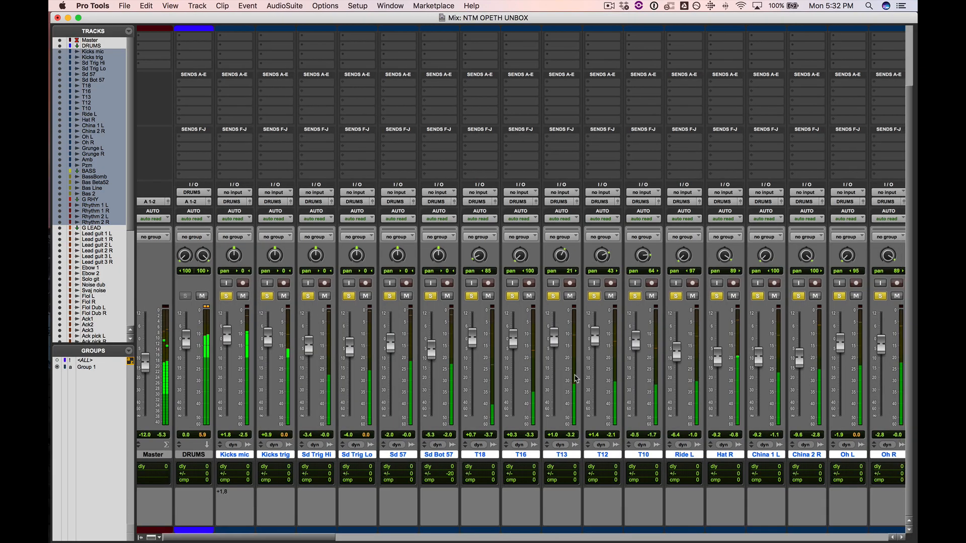
- Show the bass tracks above the rhythm guitar tracks in the Edit window
scroll("right", 3)
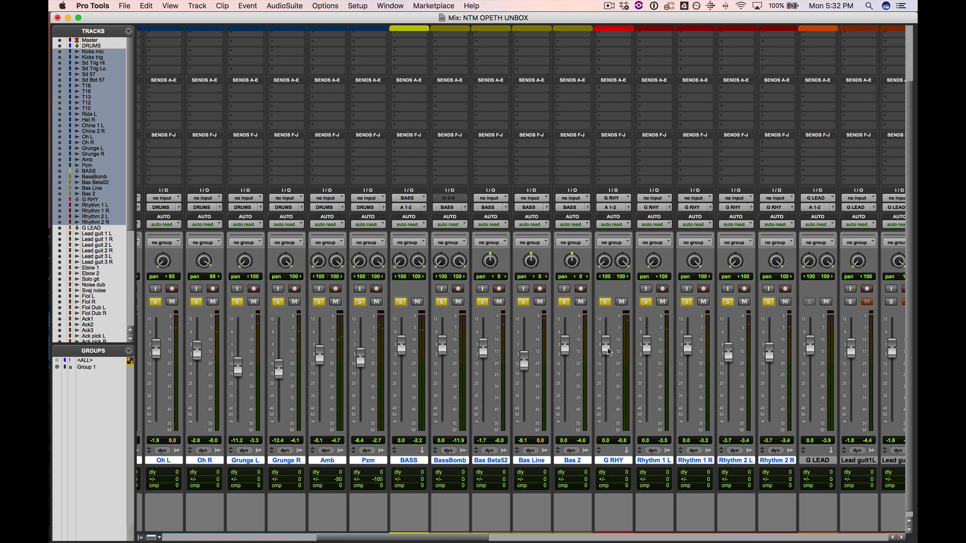
left_click_drag(612, 342, 611, 352)
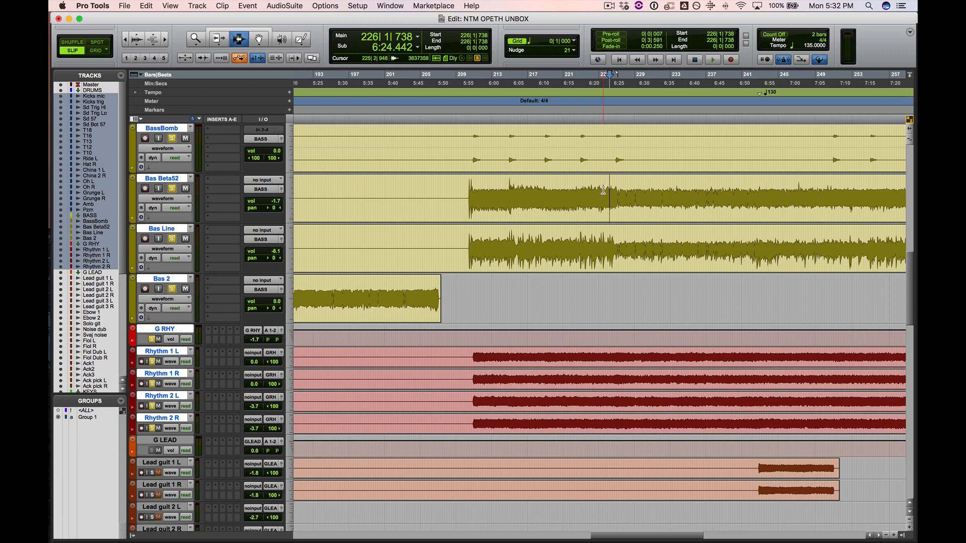
- Fit the whole song on screen, showing all bass, rhythm and lead guitar clips
left_click(713, 59)
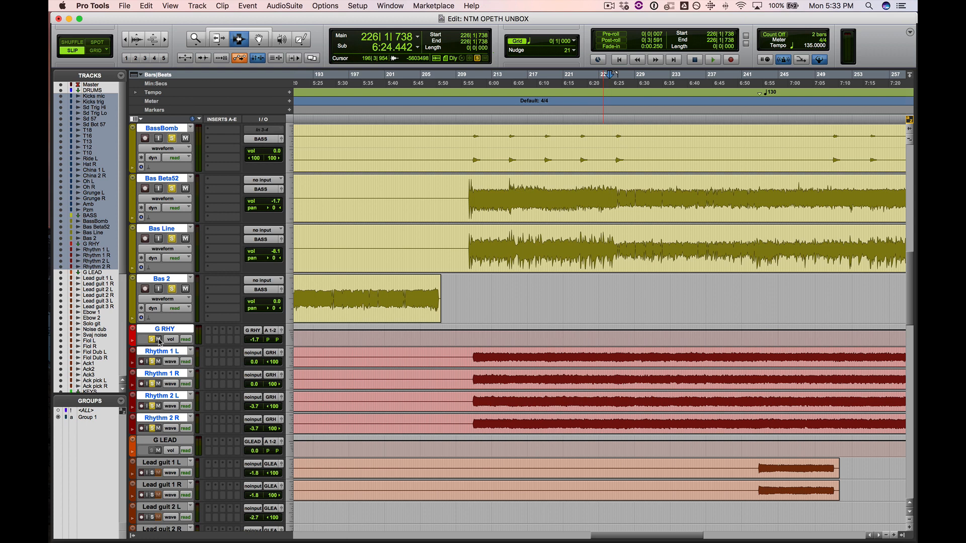
left_click(713, 59)
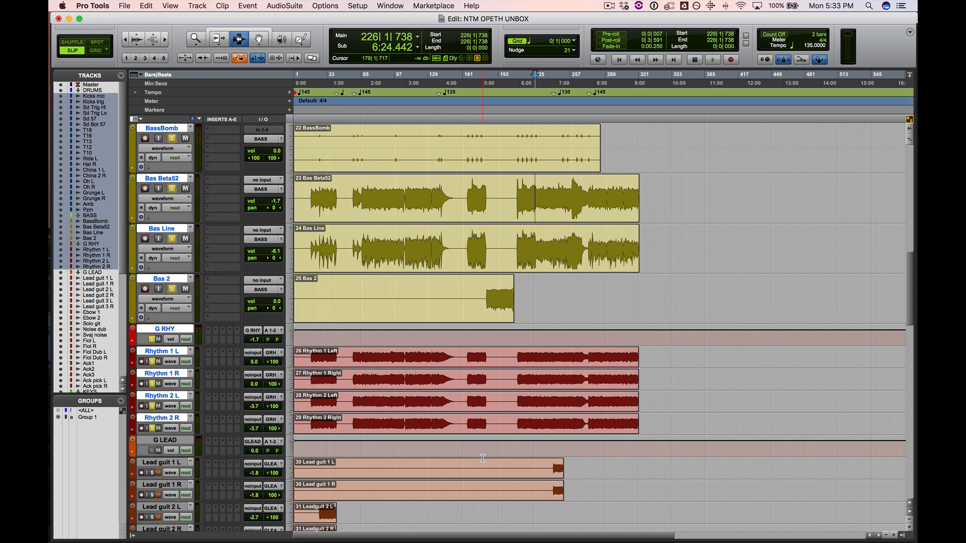
- Select the rhythm and lead guitar tracks and play from bar 17 to about bar 79
scroll("down", 3)
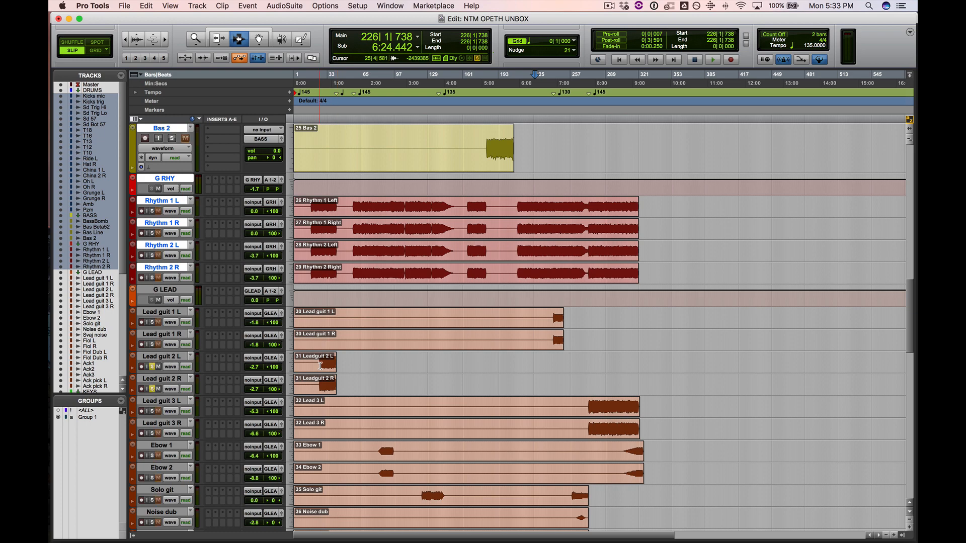
left_click(712, 59)
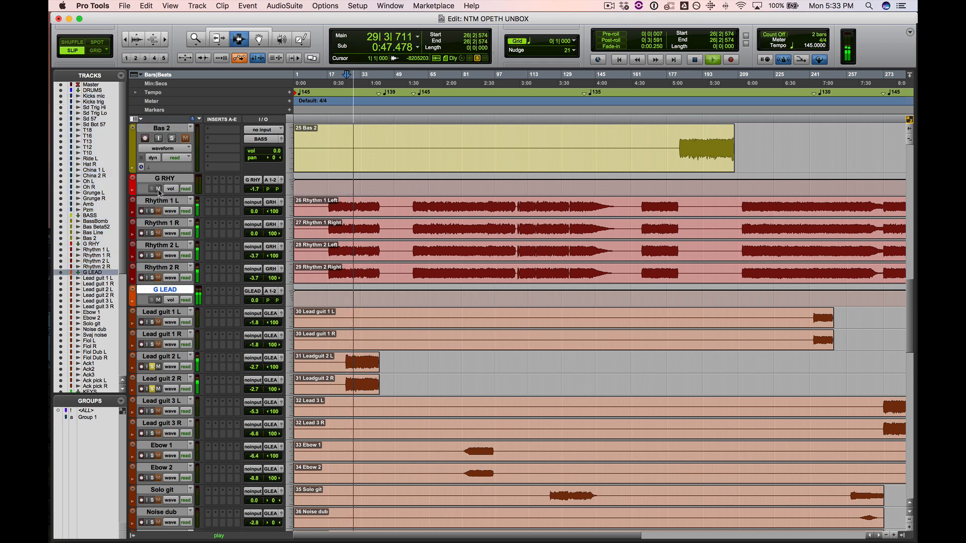
left_click(163, 379)
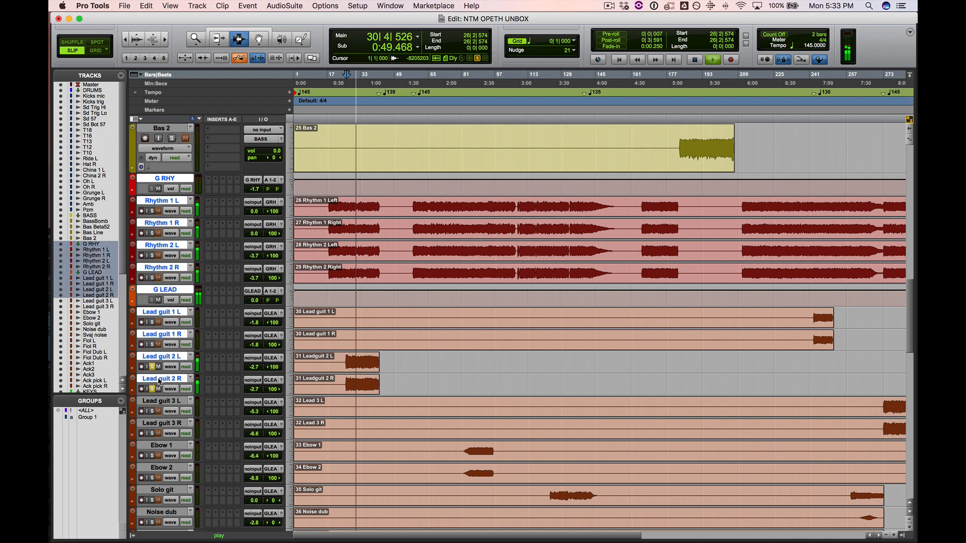
scroll("down", 3)
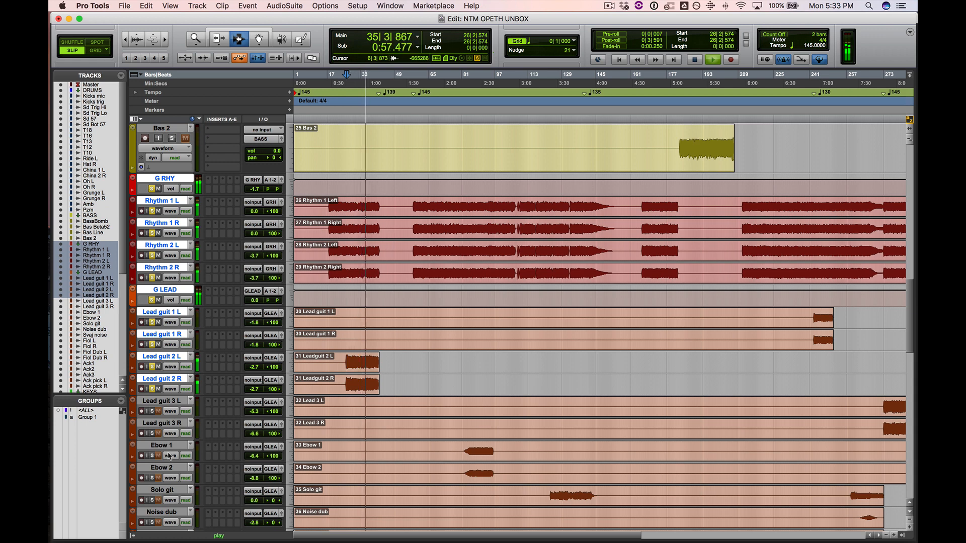
left_click(424, 205)
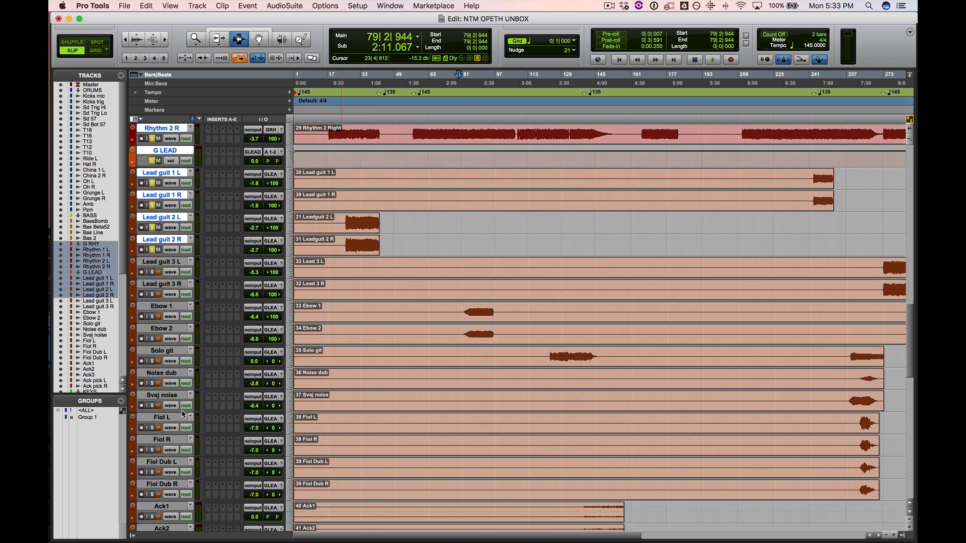
mouse_move(184, 428)
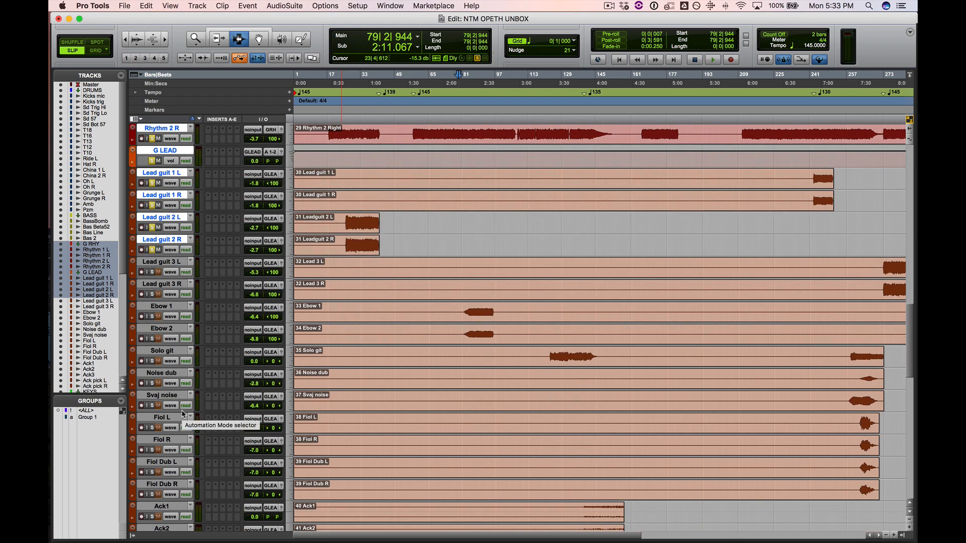
mouse_move(165, 354)
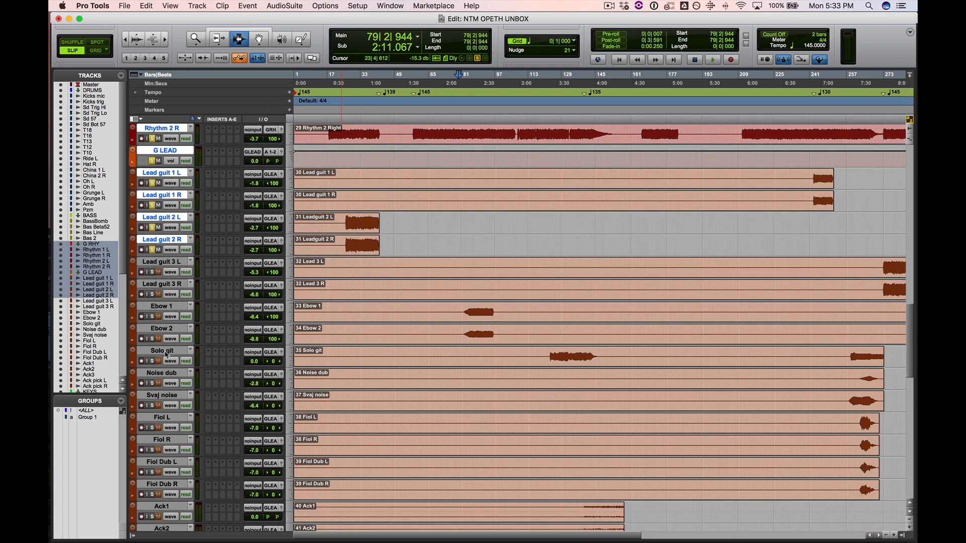
mouse_move(161, 351)
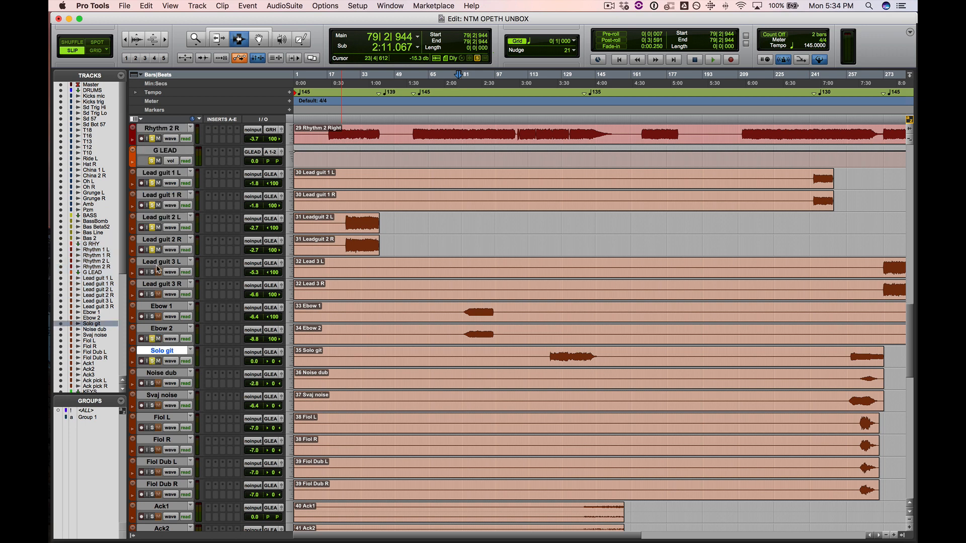
- Add Lead guit 3, Ebow and Solo git to the selection and play to bar 275
left_click(712, 60)
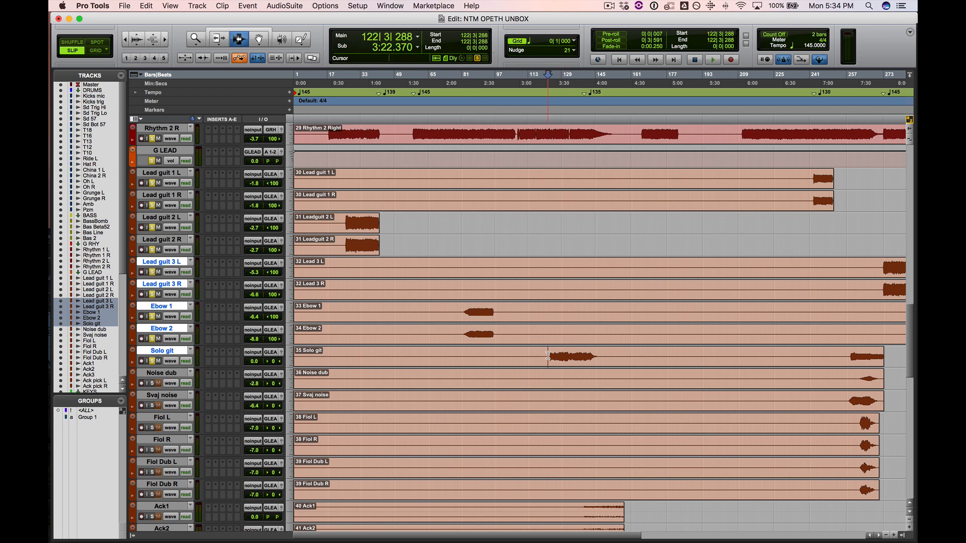
left_click(713, 60)
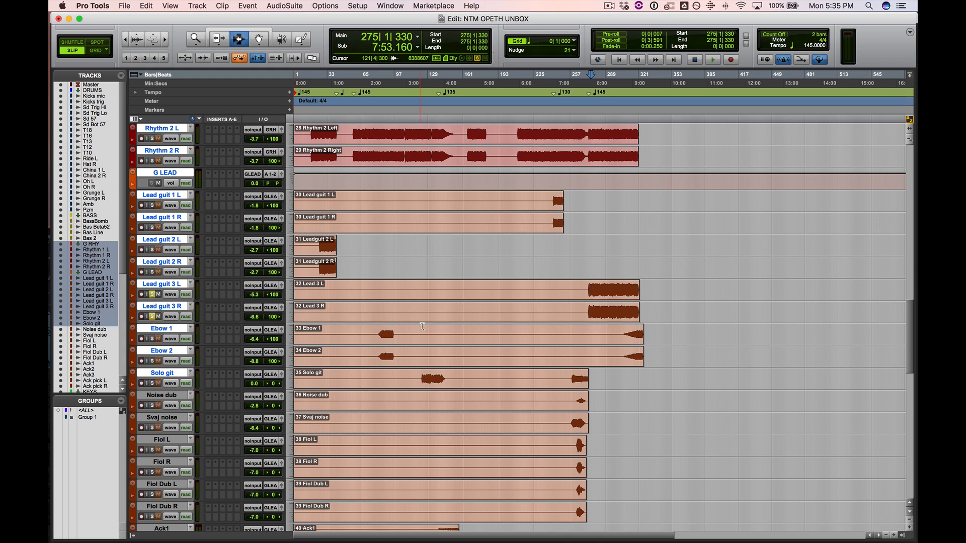
- Select Noise dub and zoom into 6:30–8:30, with the play position at bar 263
left_click(713, 60)
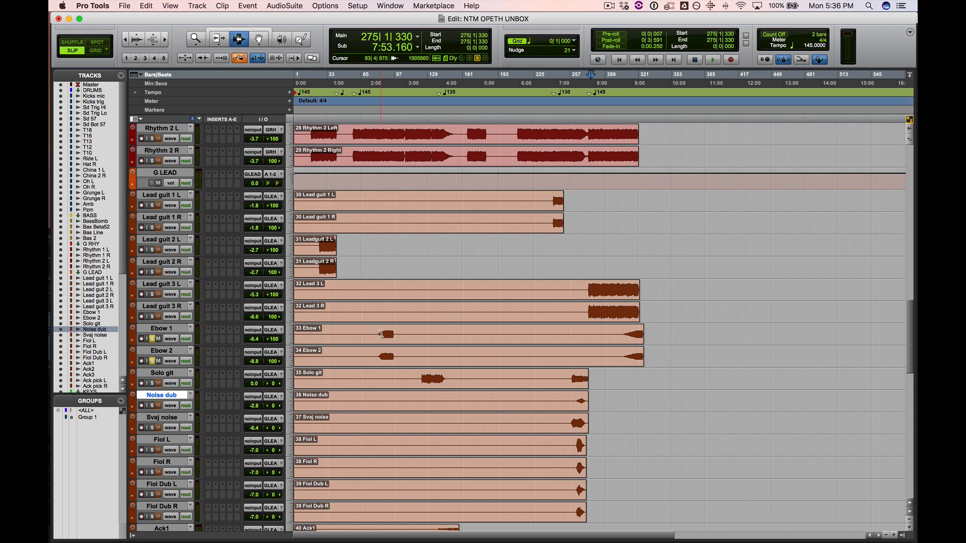
left_click(713, 60)
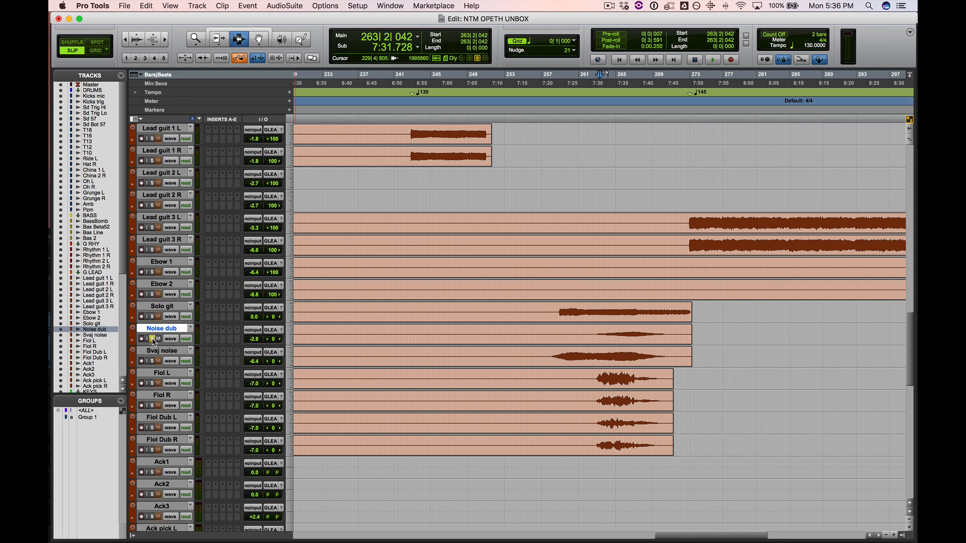
- Solo Noise dub, Fiol Dub R and Solo git, then select Solo git through Fiol Dub R
left_click(712, 59)
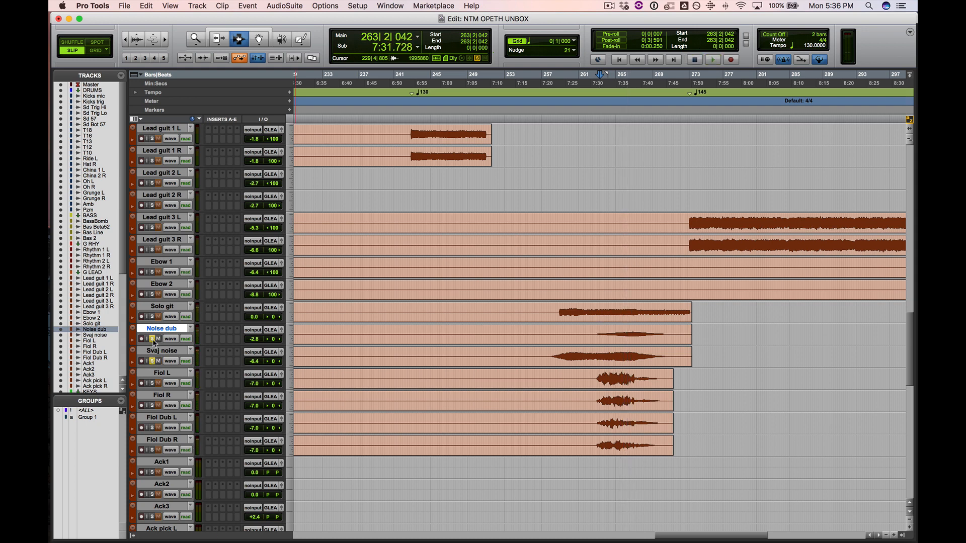
left_click(713, 59)
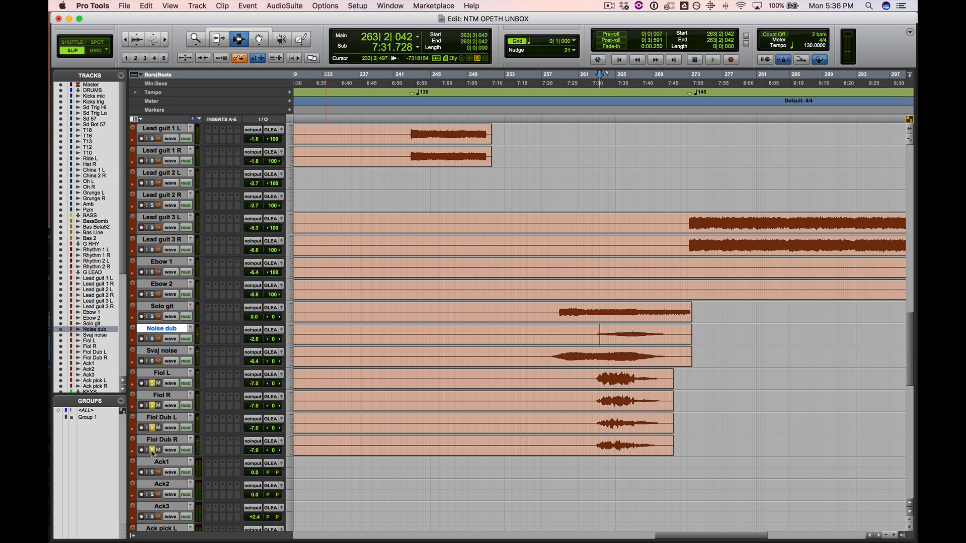
left_click(712, 59)
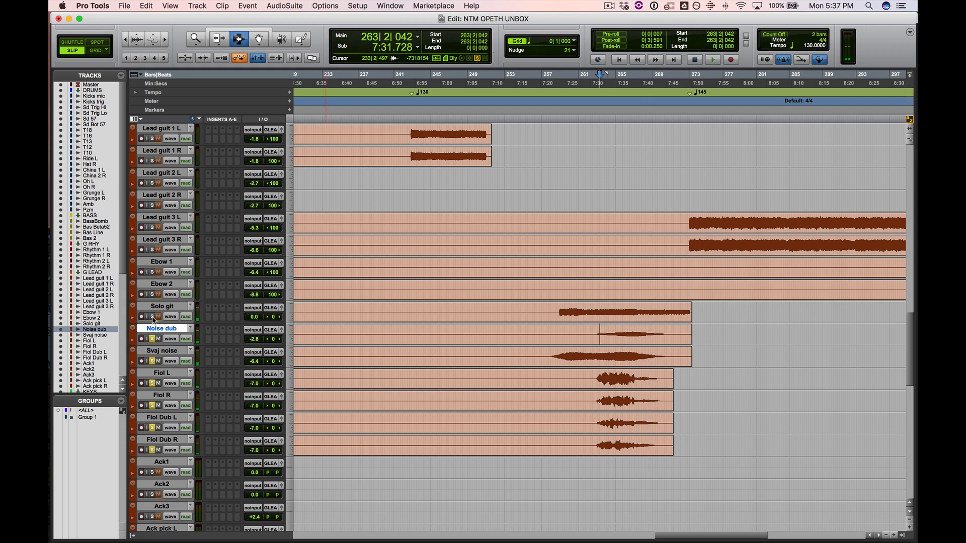
left_click(713, 59)
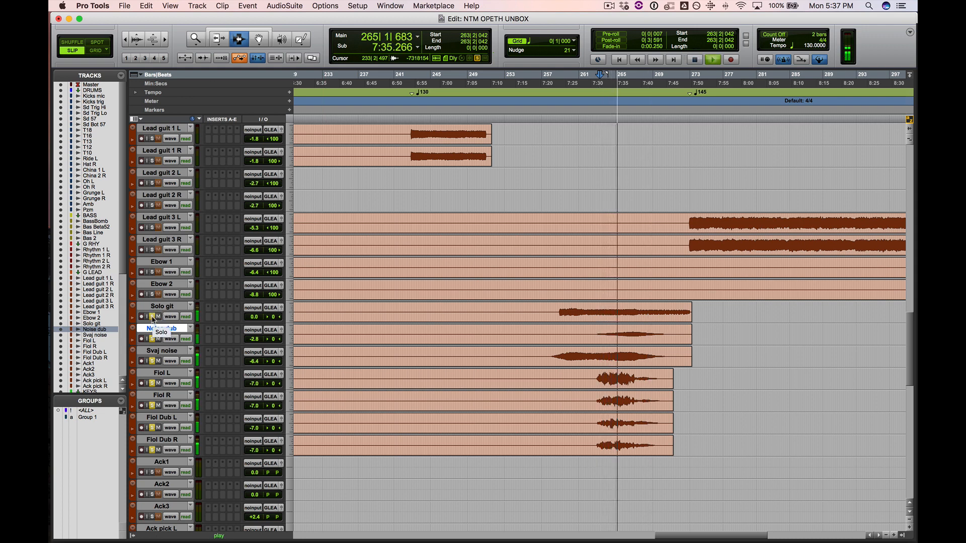
left_click(162, 306)
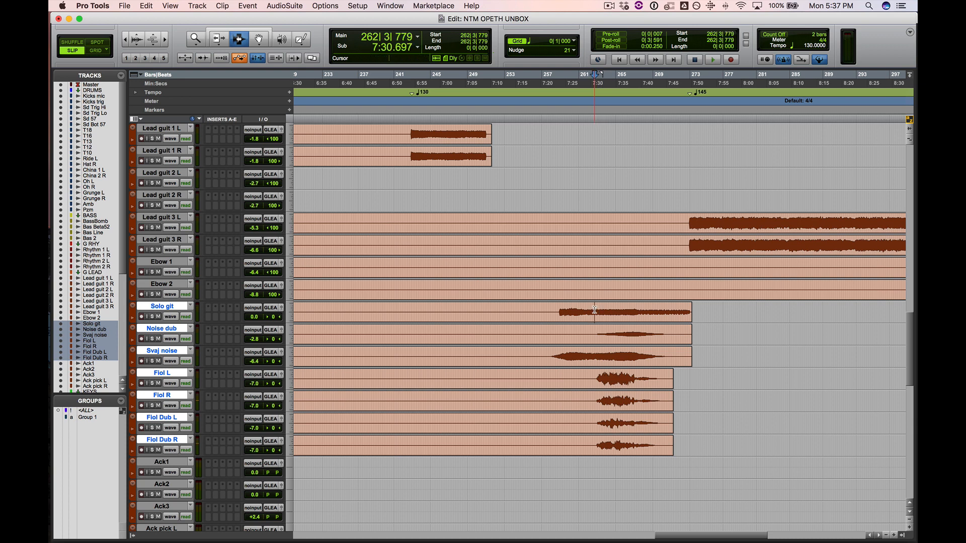
- Zoom out to show the whole song and scroll so G LEAD sits at the top
left_click(712, 60)
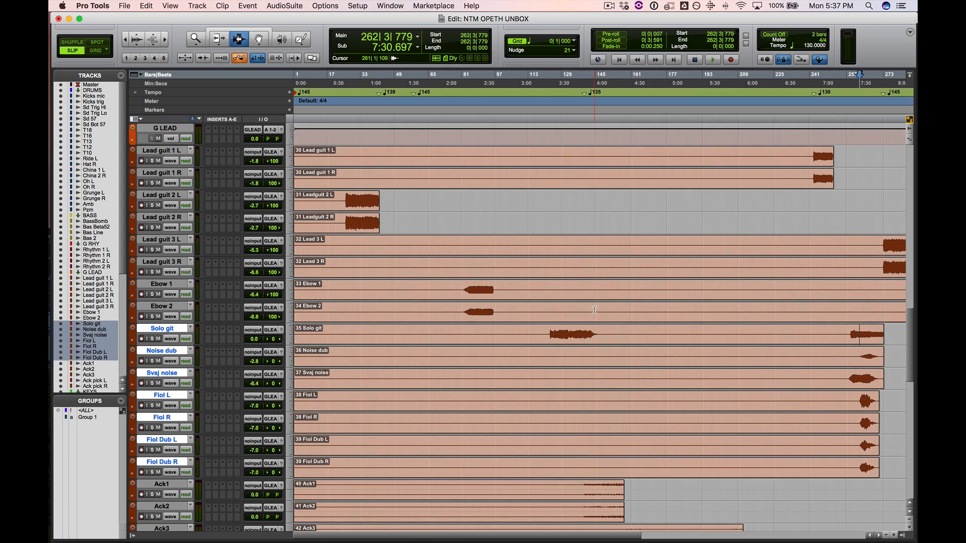
scroll("down", 3)
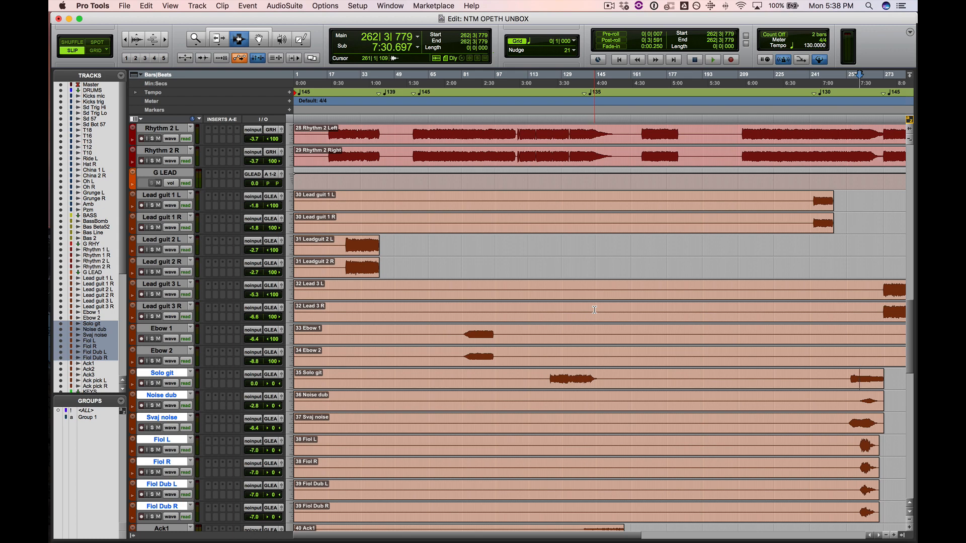
- Scroll down to the Ack1–Ack3 and acoustic pick tracks and set the start near bar 184
scroll("down", 3)
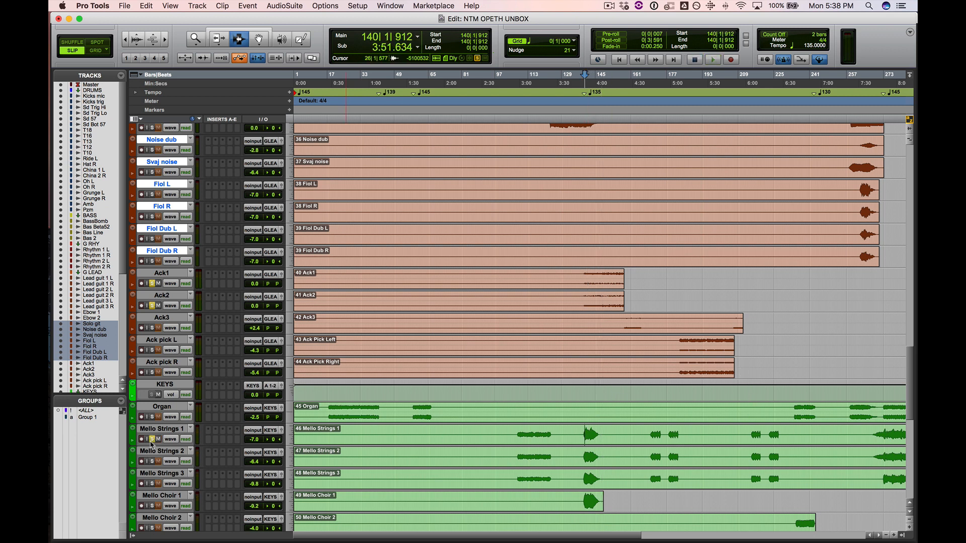
left_click(713, 59)
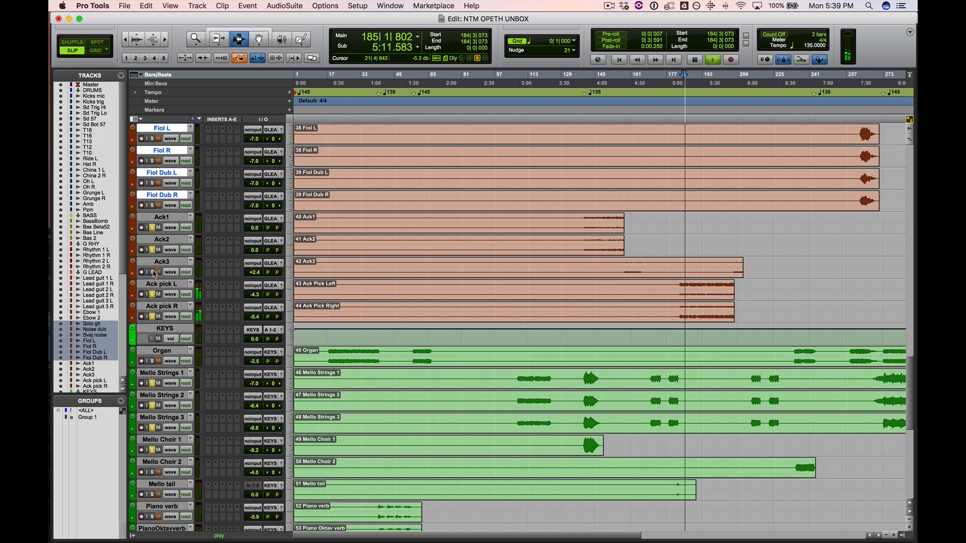
- Play the acoustic pick tracks from bar 184 with the KEYS tracks scrolled into view
scroll("down", 3)
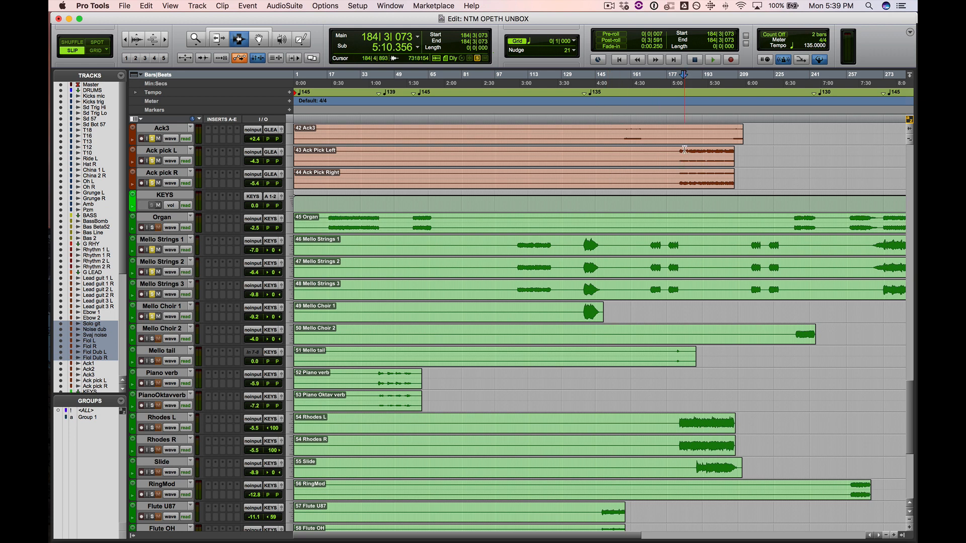
left_click(711, 59)
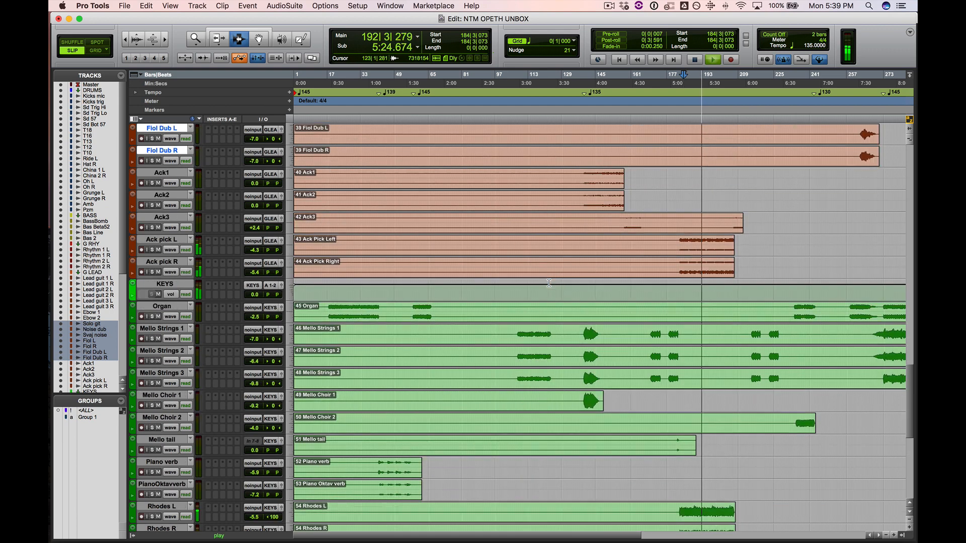
- Play the Organ, Mello Strings and Rhodes keys tracks from around bar 183
scroll("down", 3)
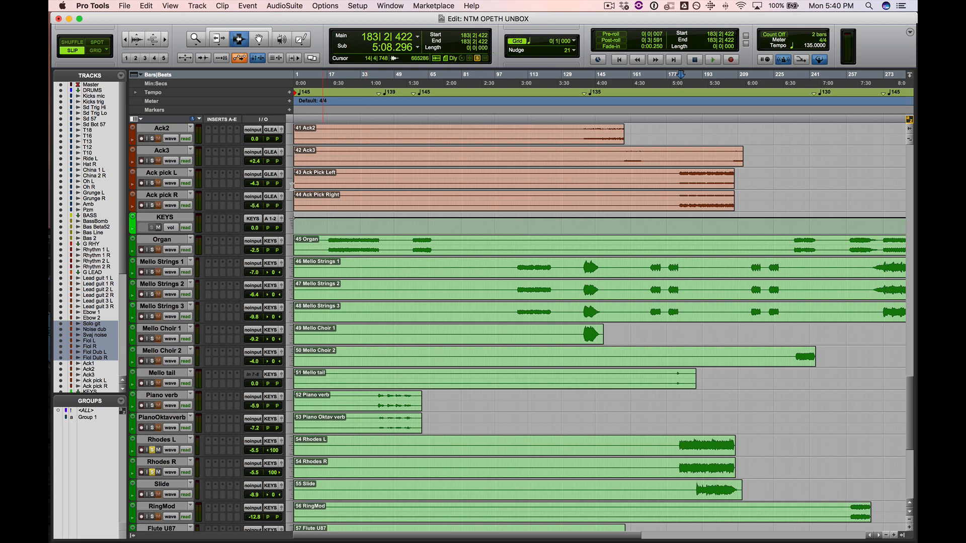
mouse_move(271, 174)
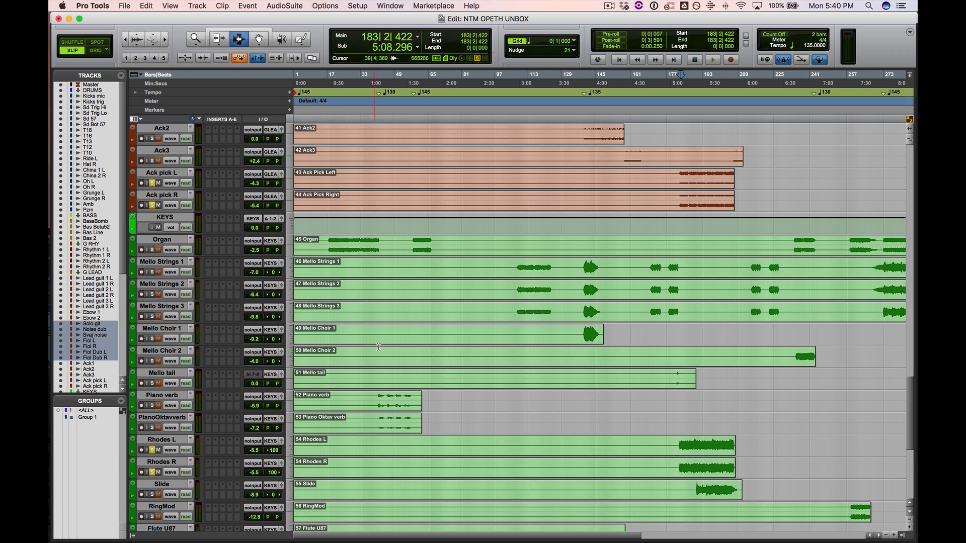
left_click(713, 59)
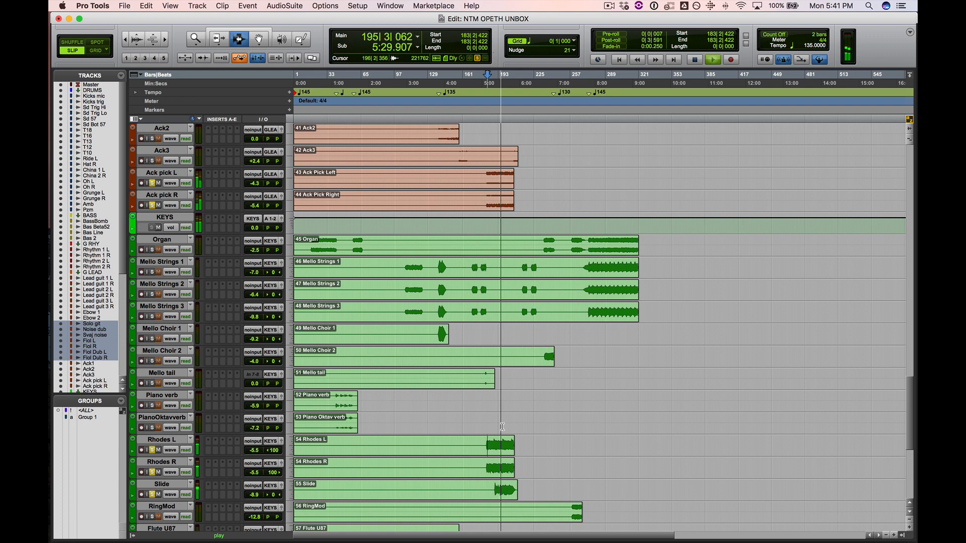
- Select Flute U87, Flute OH, Flute2 U87 and Flute2 OH and play them soloed
scroll("down", 3)
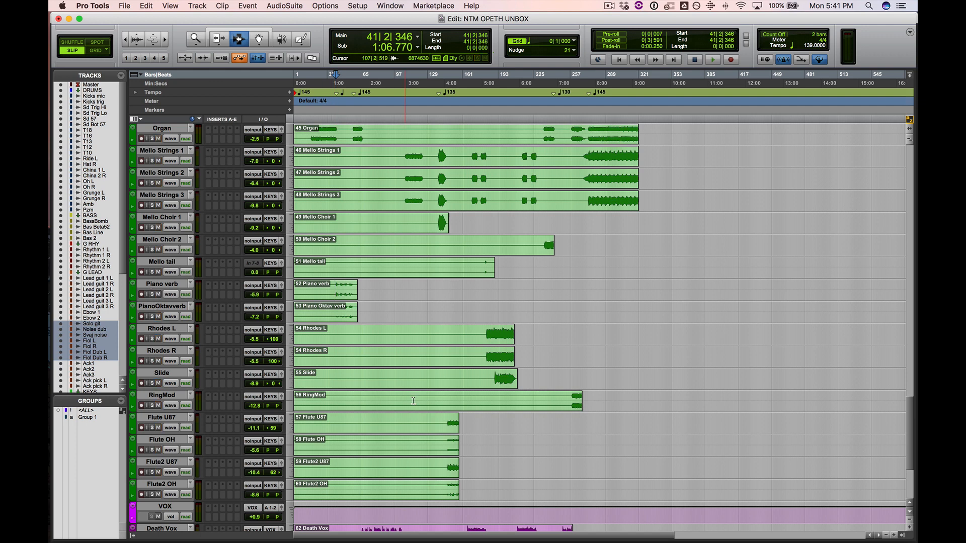
left_click(573, 398)
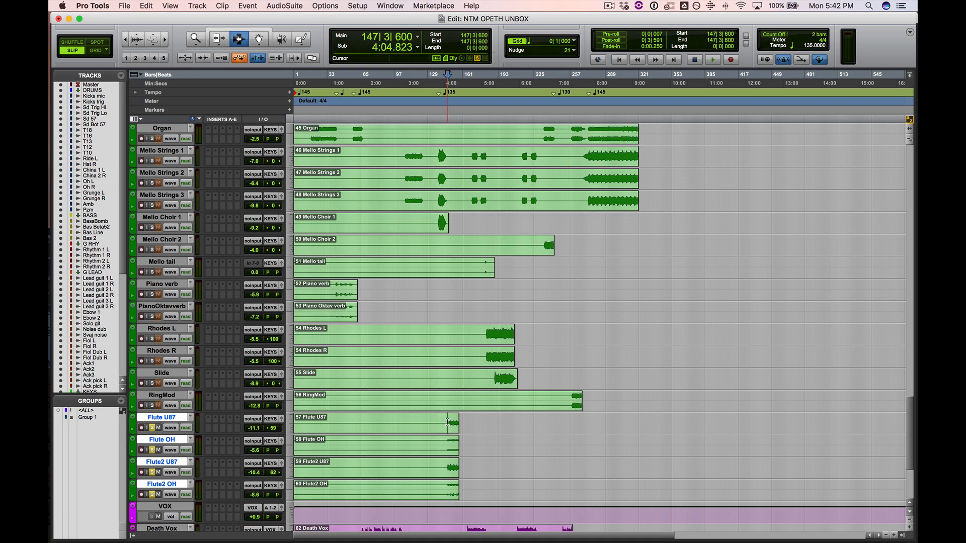
left_click(712, 59)
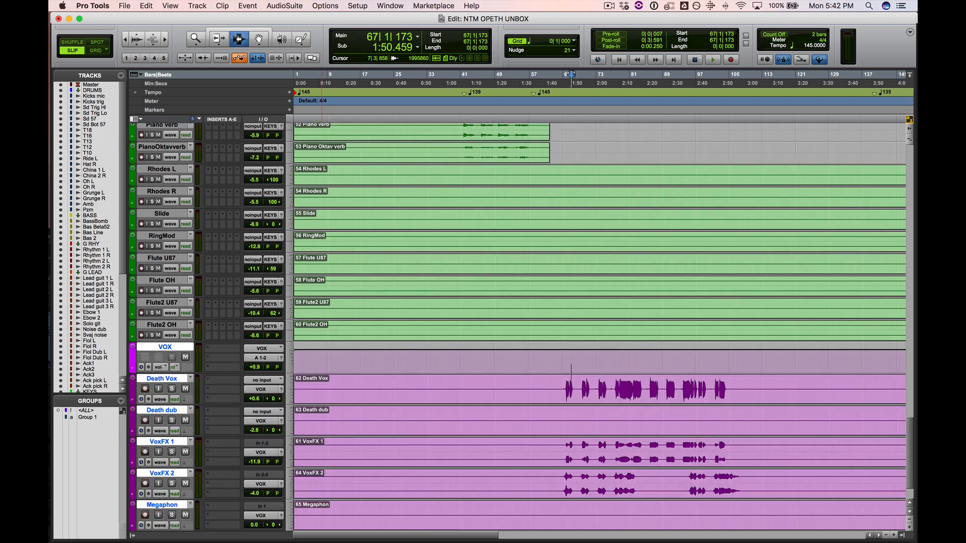
- Play the Death Vox and VoxFX takes from around bar 69, stopping near bar 78
scroll("down", 3)
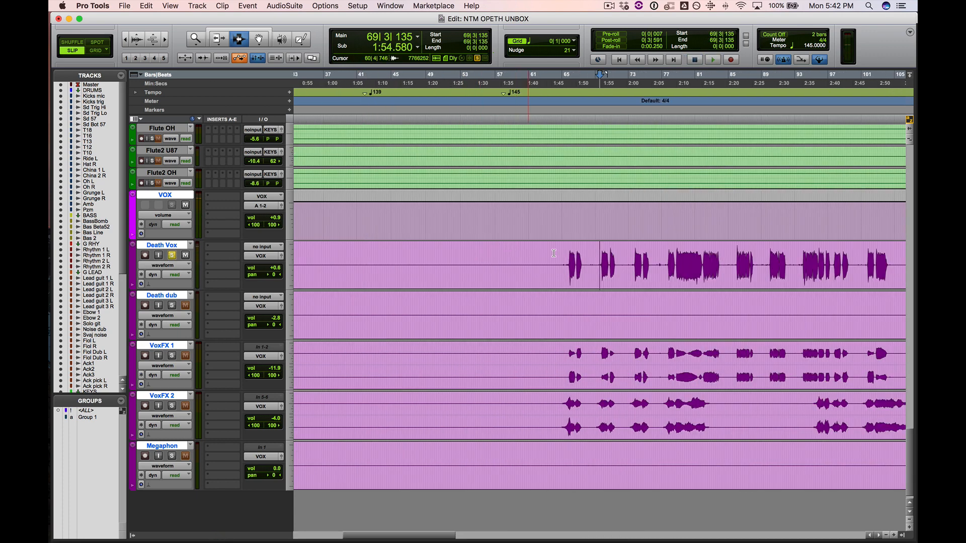
left_click(172, 356)
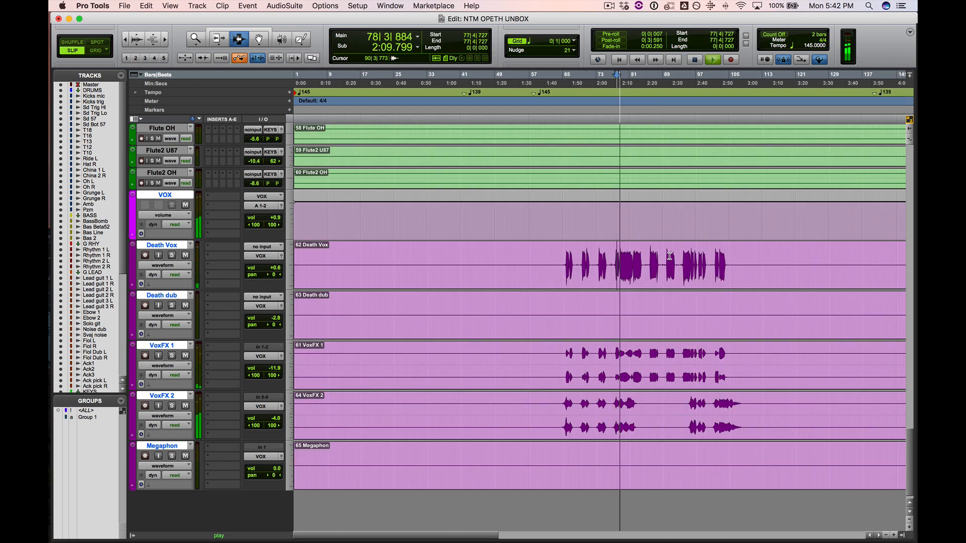
left_click(172, 356)
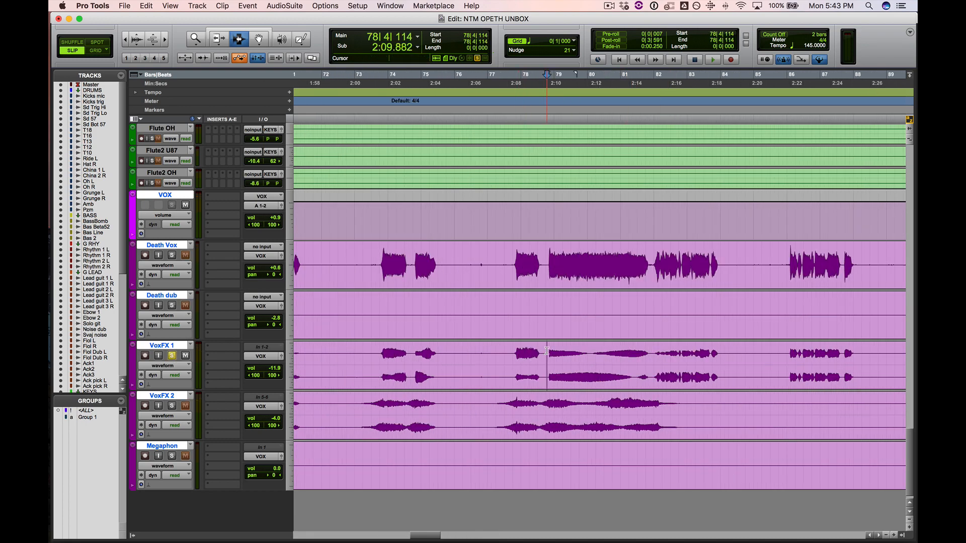
- Set the start near bar 77, solo VoxFX 2 and widen the vocal takes view
left_click(713, 60)
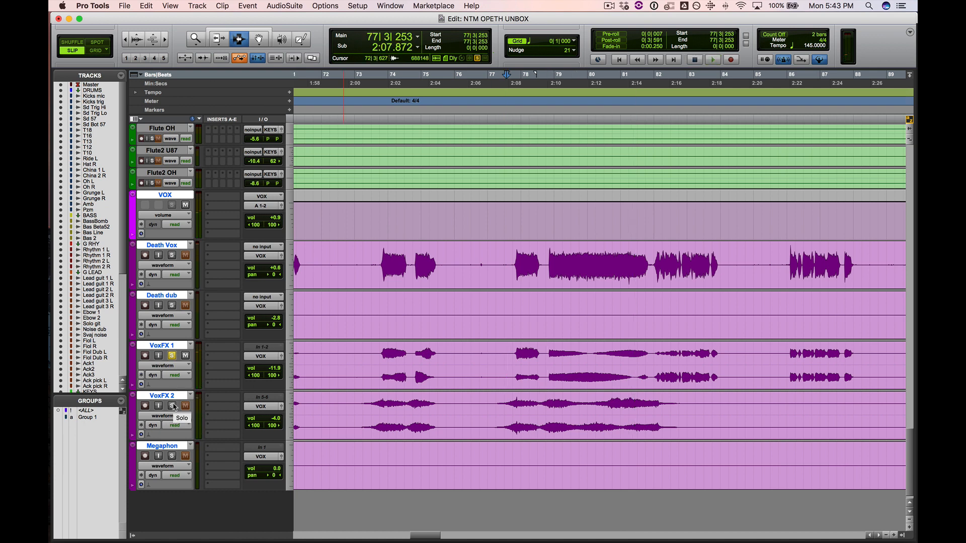
left_click(172, 406)
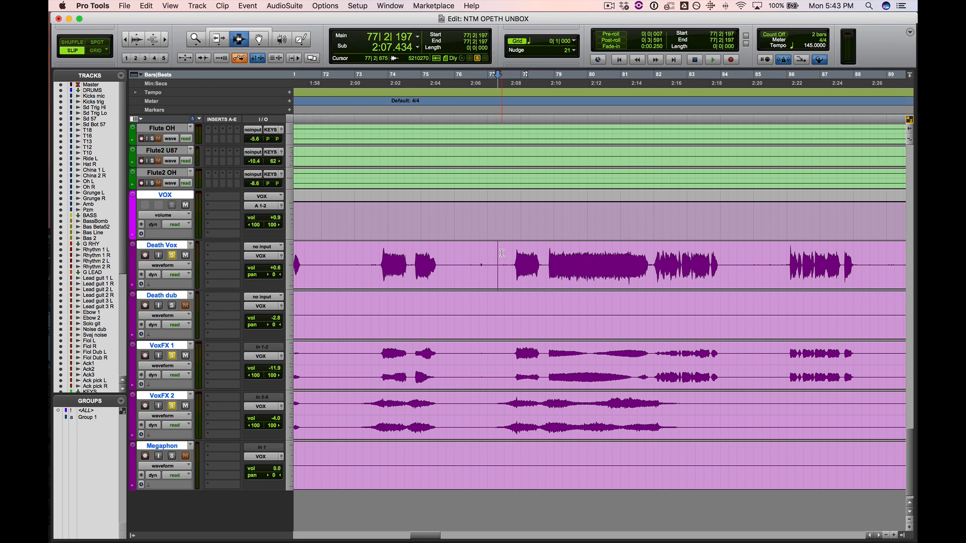
left_click(712, 60)
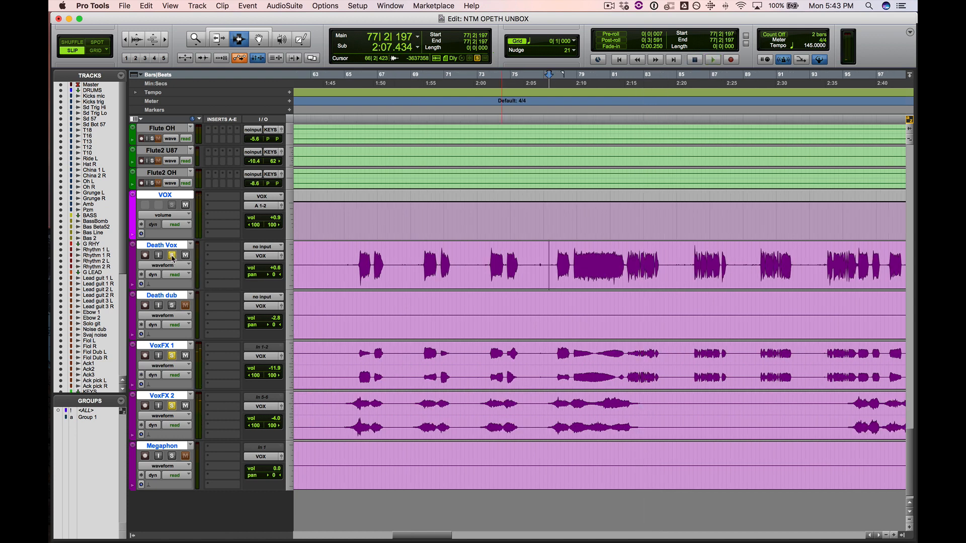
- Solo Death Vox and play the later vocal section from around bar 225
left_click(713, 60)
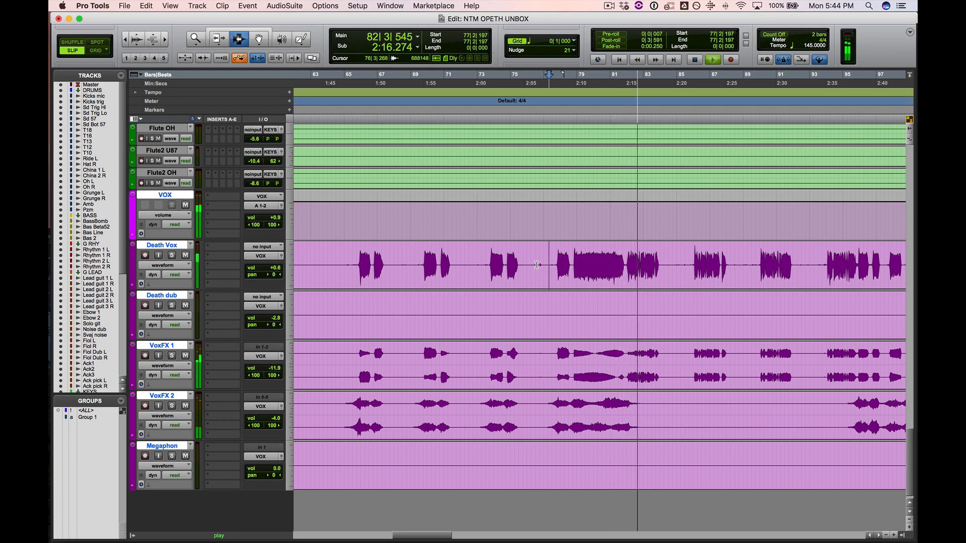
left_click(712, 59)
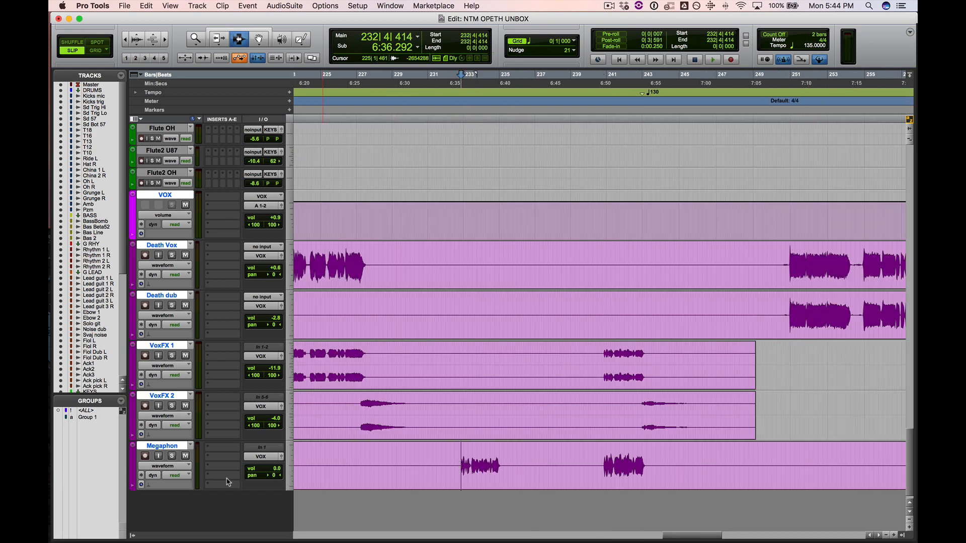
left_click(171, 456)
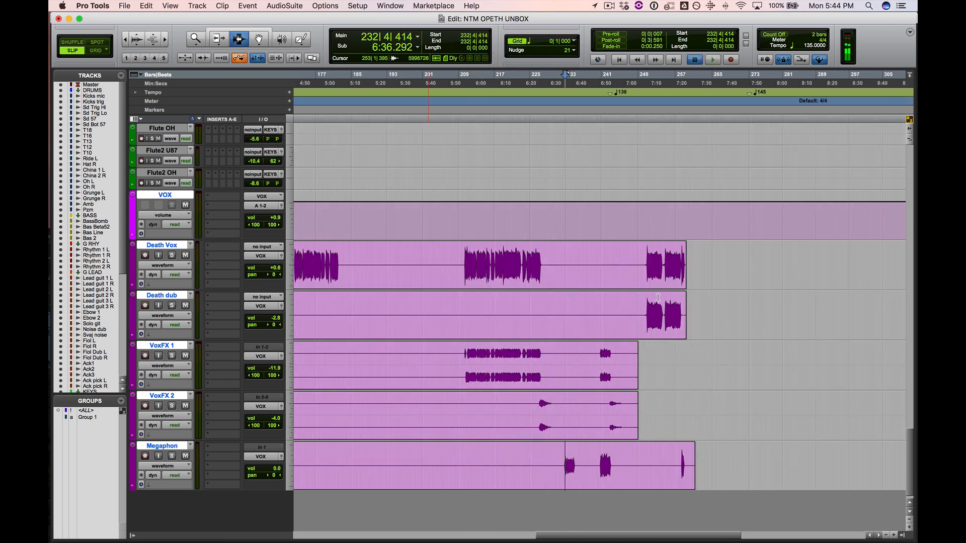
left_click(712, 60)
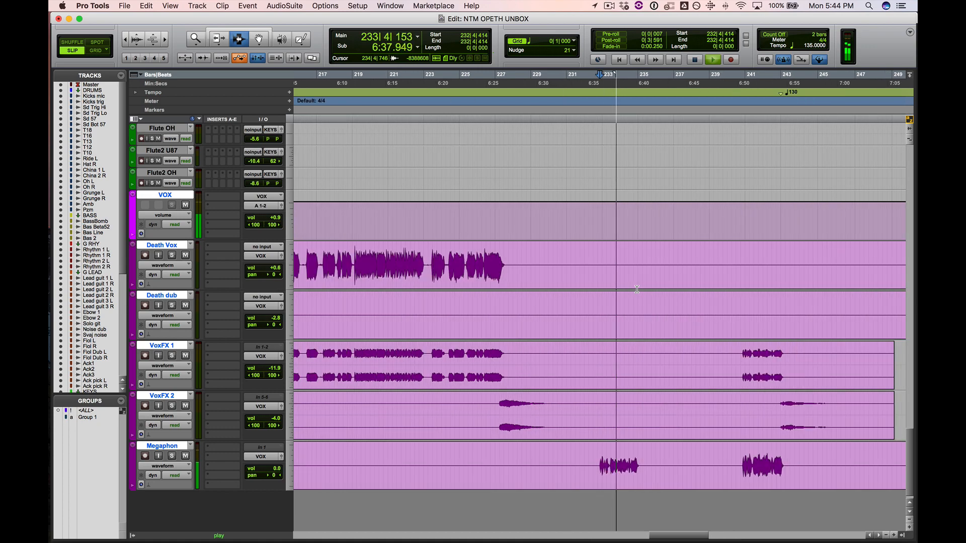